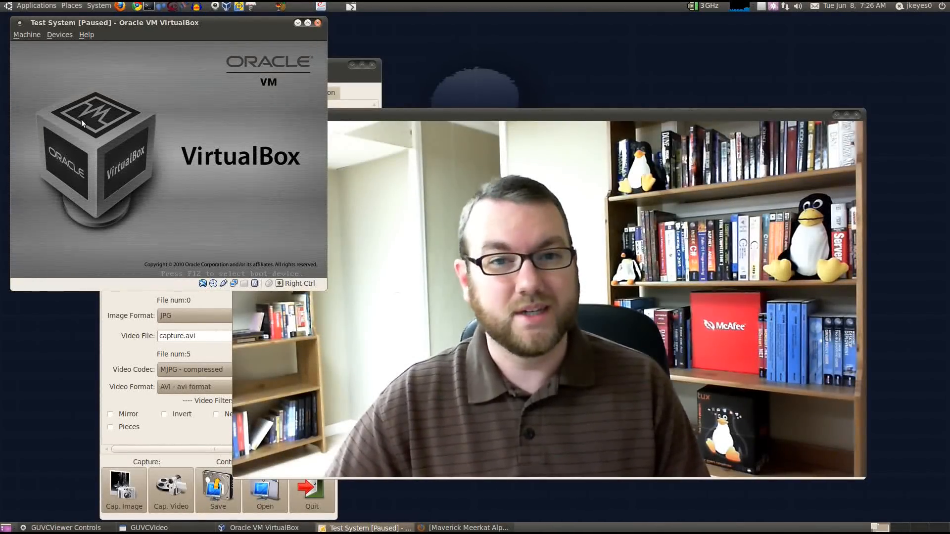
Step: Resume the paused Test System virtual machine from the Machine menu
left_click(27, 34)
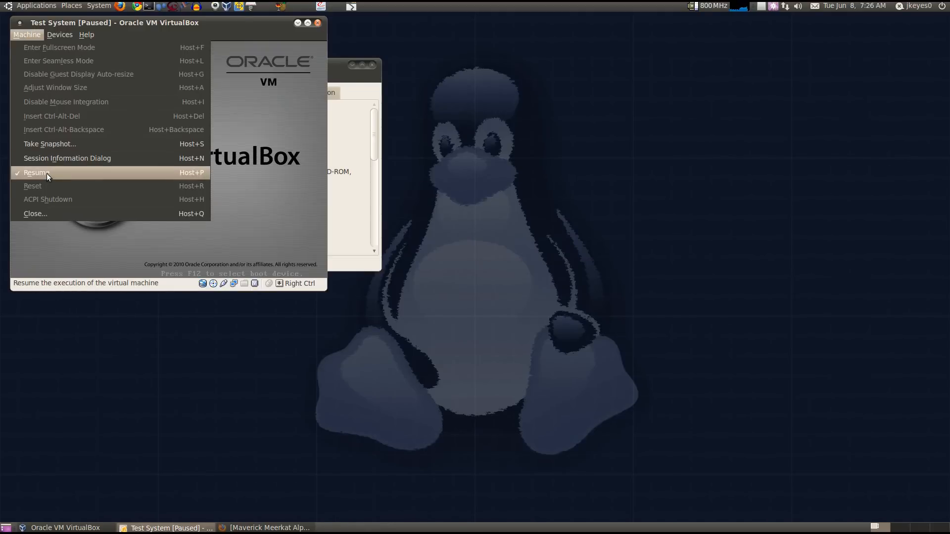
left_click(35, 173)
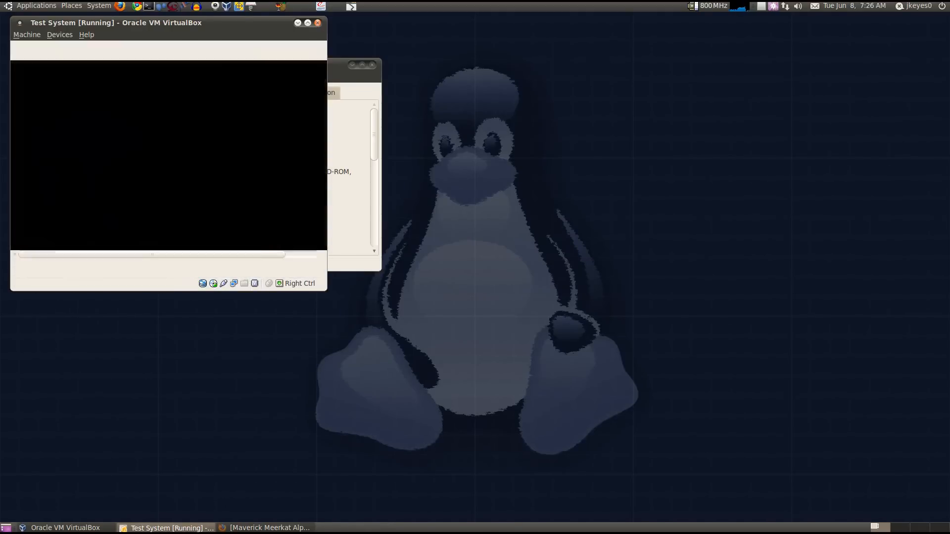
Step: Scroll the Maverick Alpha 1 page through the GNOME, KDE, Qt and kernel updates to the download links
left_click(266, 528)
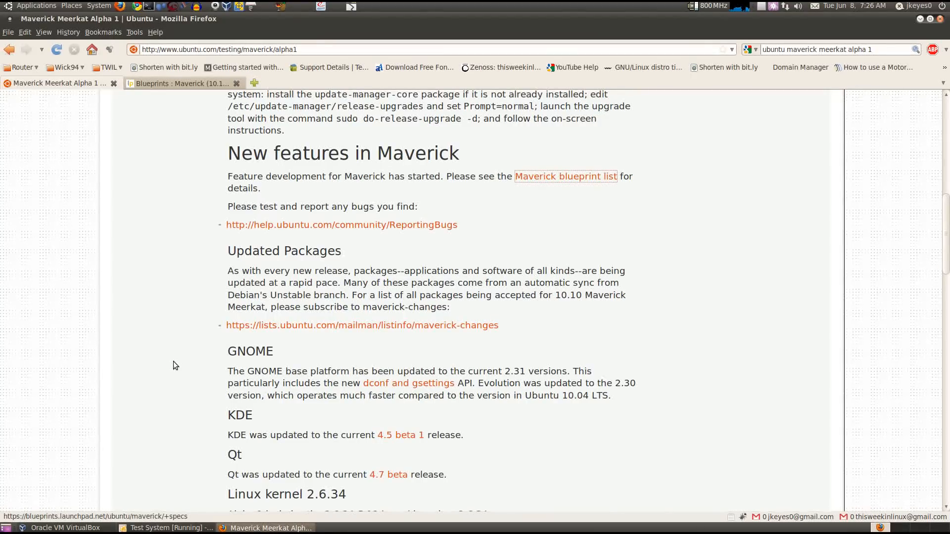
scroll("down", 3)
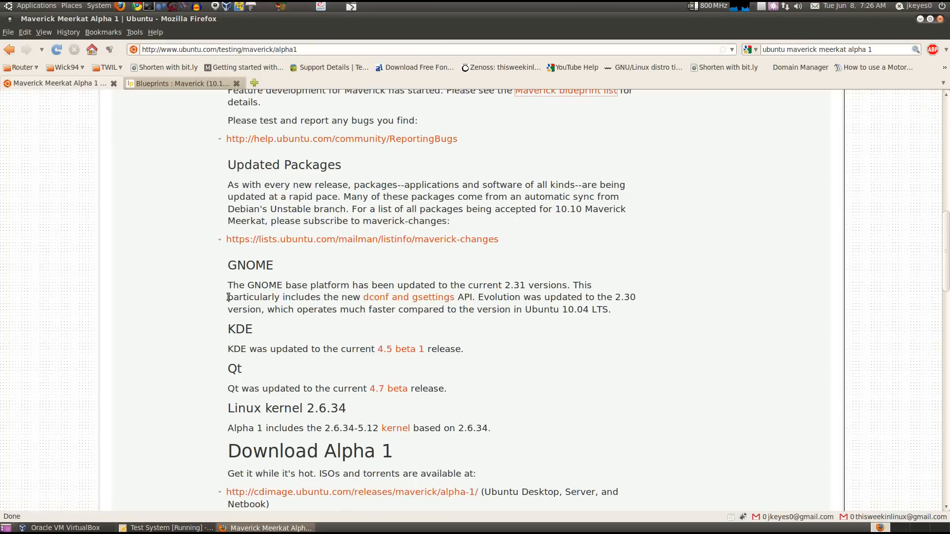
mouse_move(492, 282)
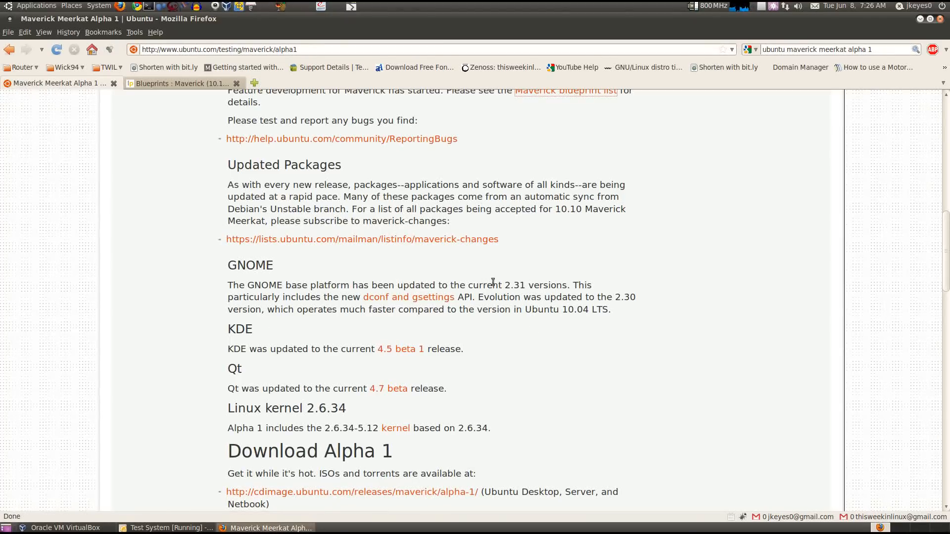
scroll("down", 3)
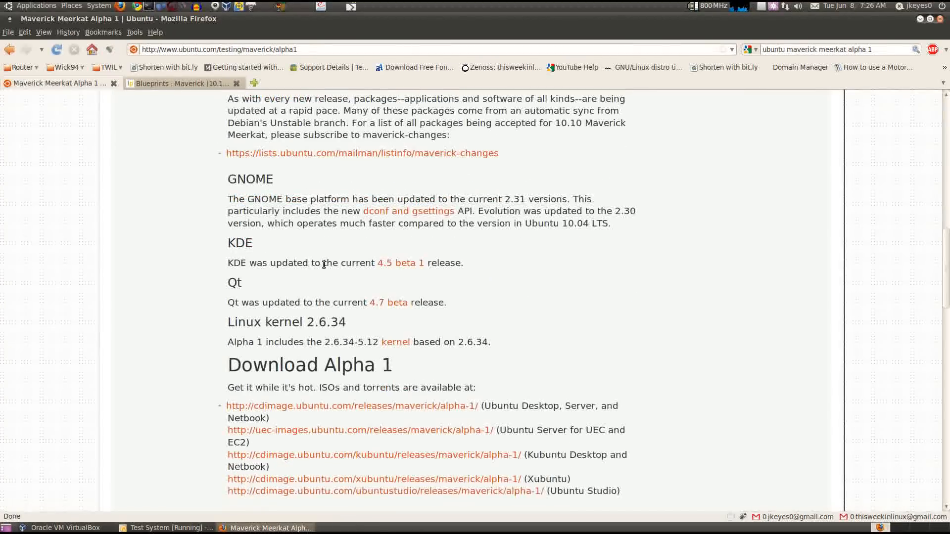
scroll("down", 3)
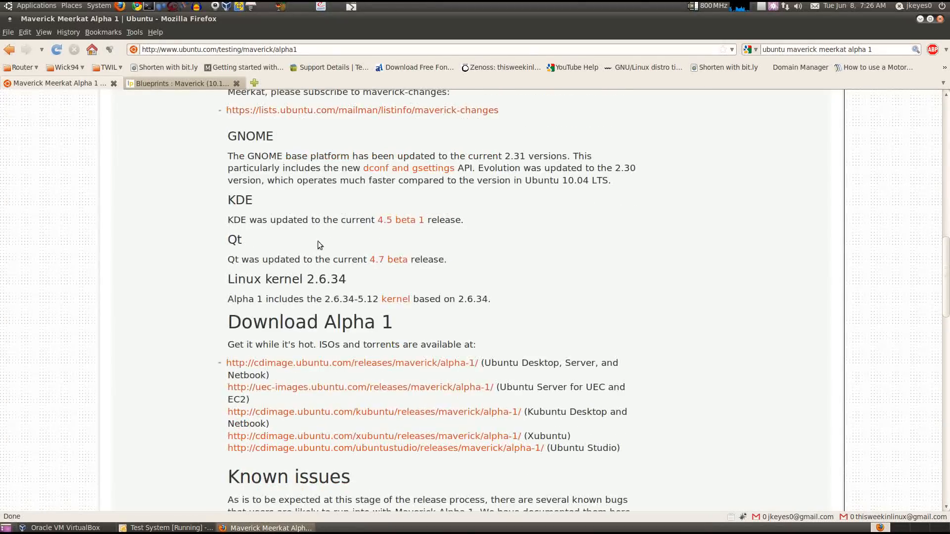
mouse_move(386, 259)
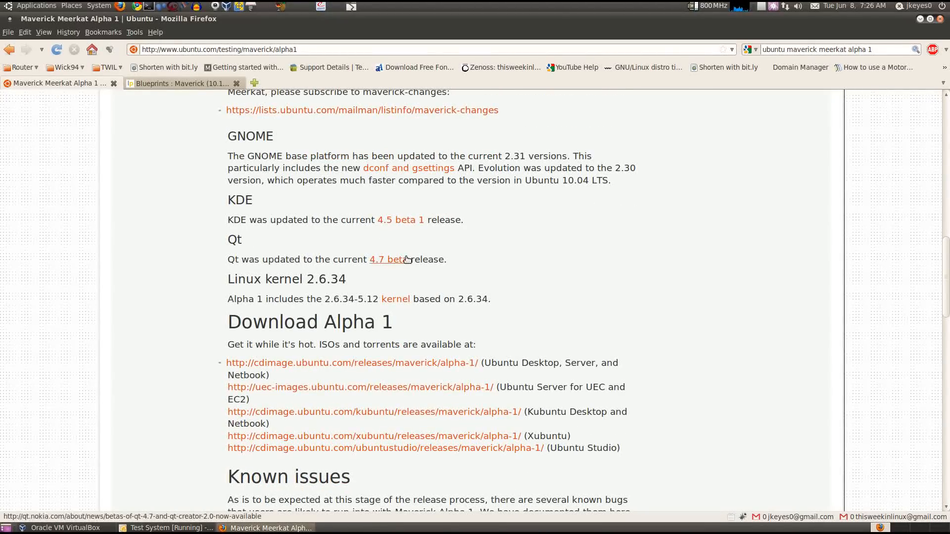
scroll("down", 3)
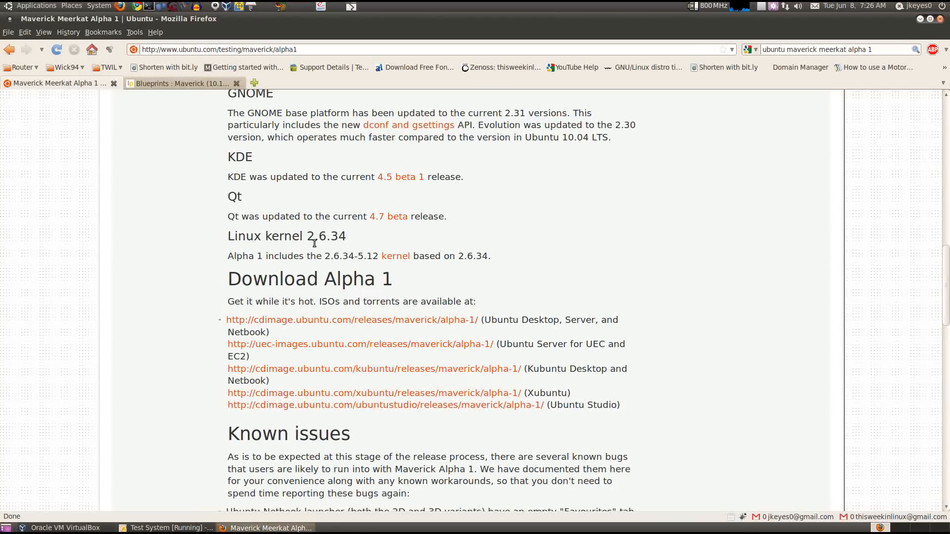
mouse_move(223, 222)
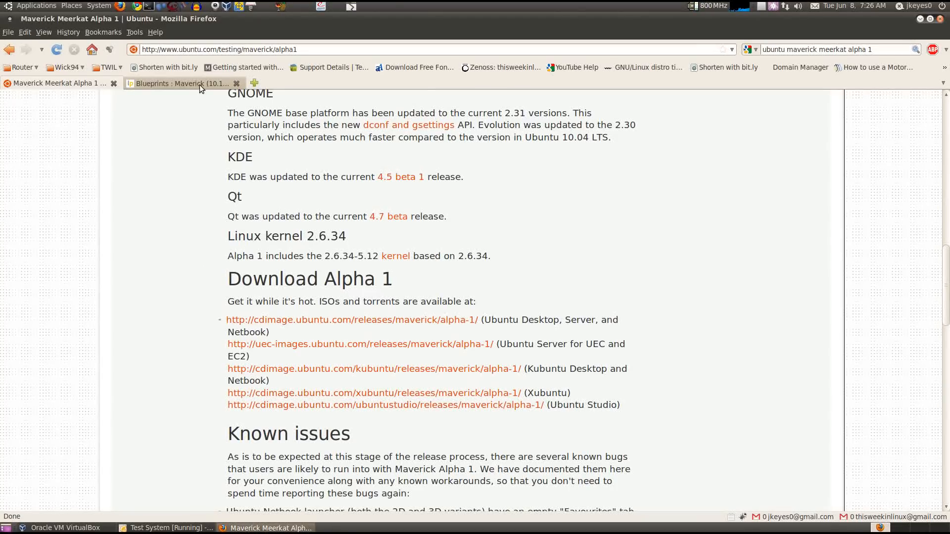
Step: Sort the Blueprints for Maverick list by Delivery so implemented blueprints come first
left_click(176, 83)
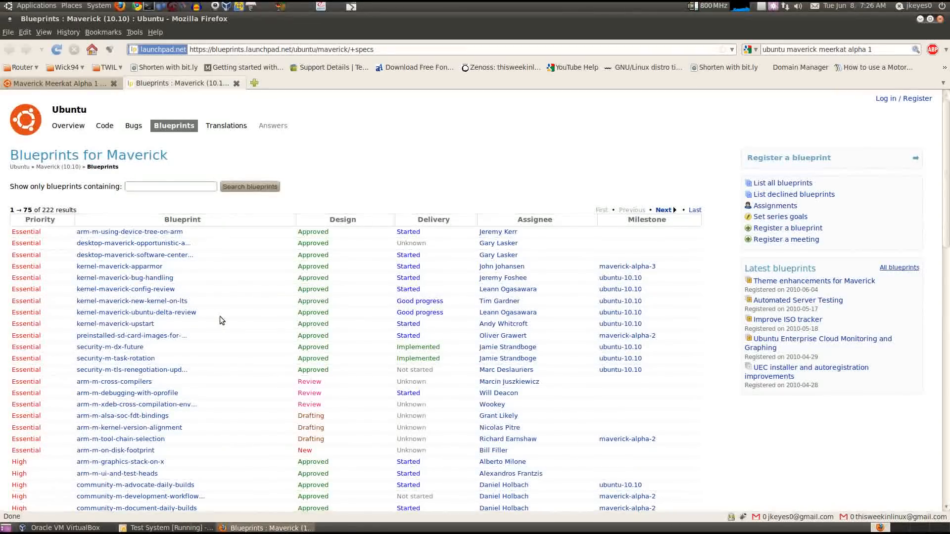
mouse_move(275, 362)
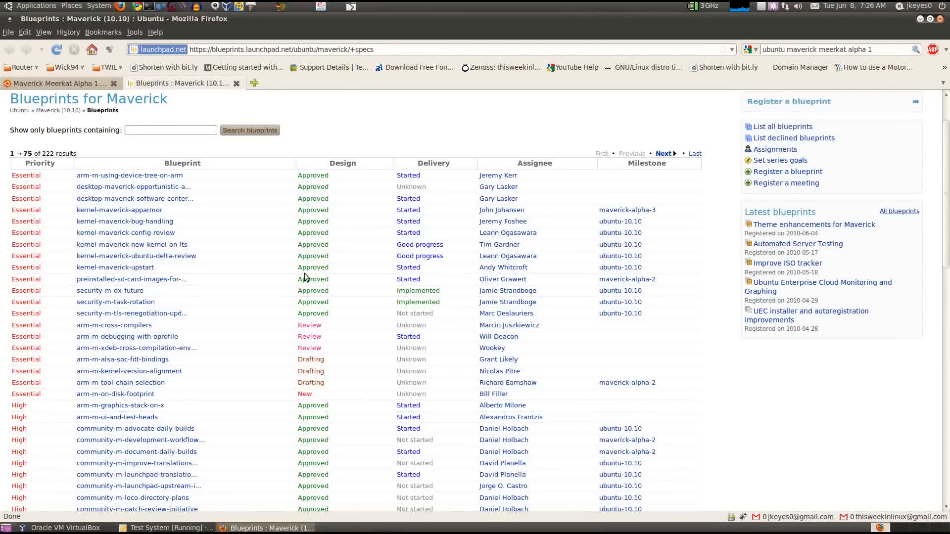
left_click(432, 164)
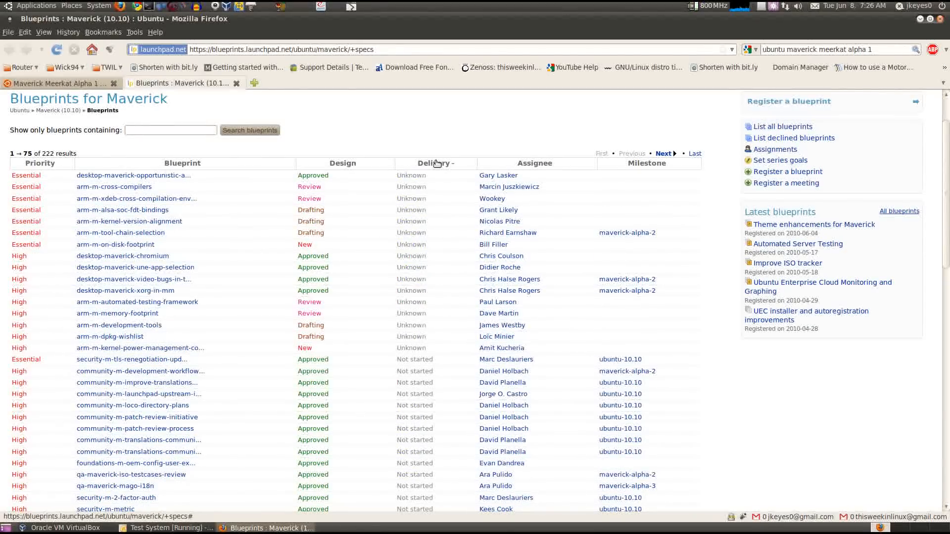
left_click(432, 163)
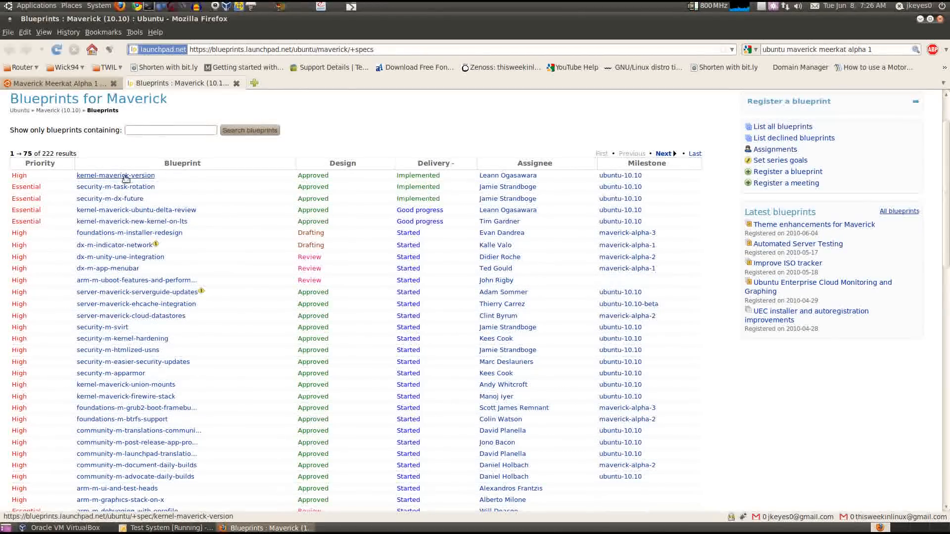
mouse_move(115, 187)
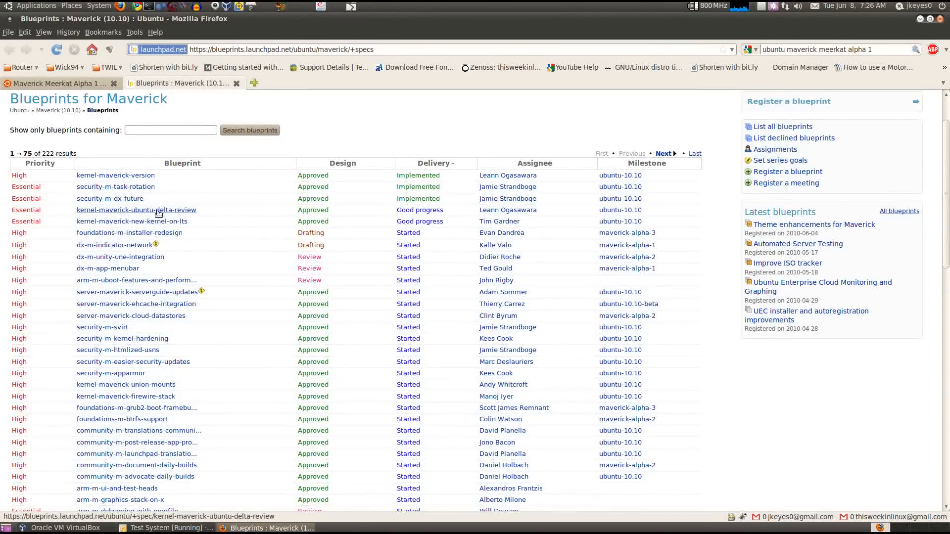
Step: Browse down the sorted blueprints list, then return to the running virtual machine
scroll("down", 3)
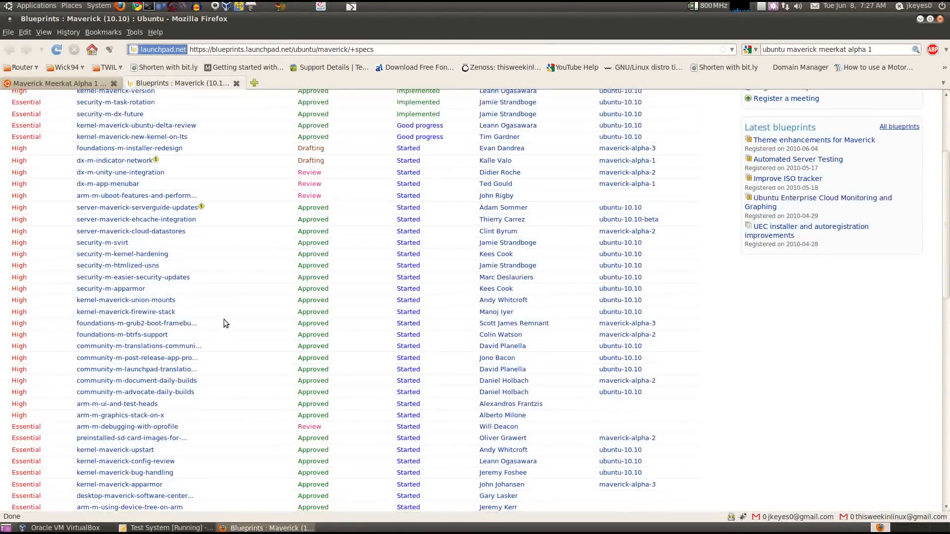
scroll("down", 3)
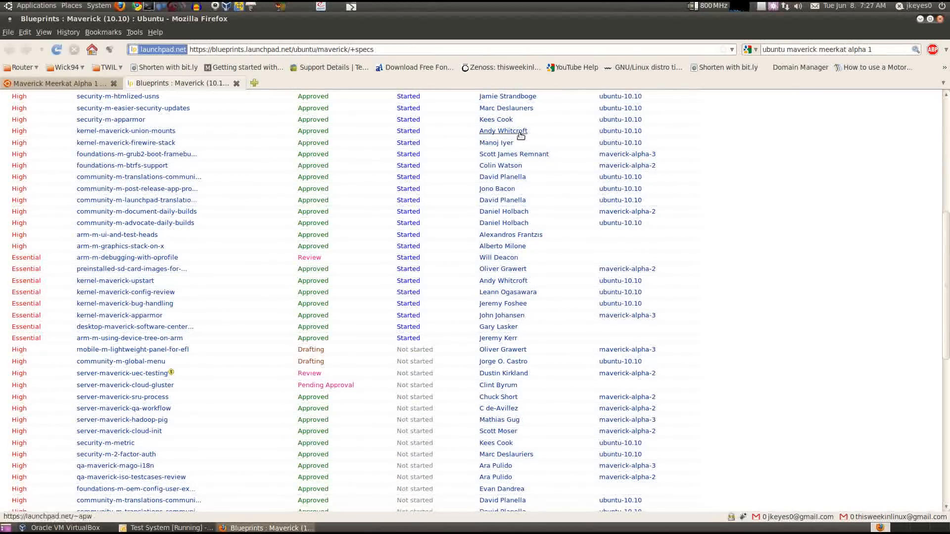
left_click(167, 528)
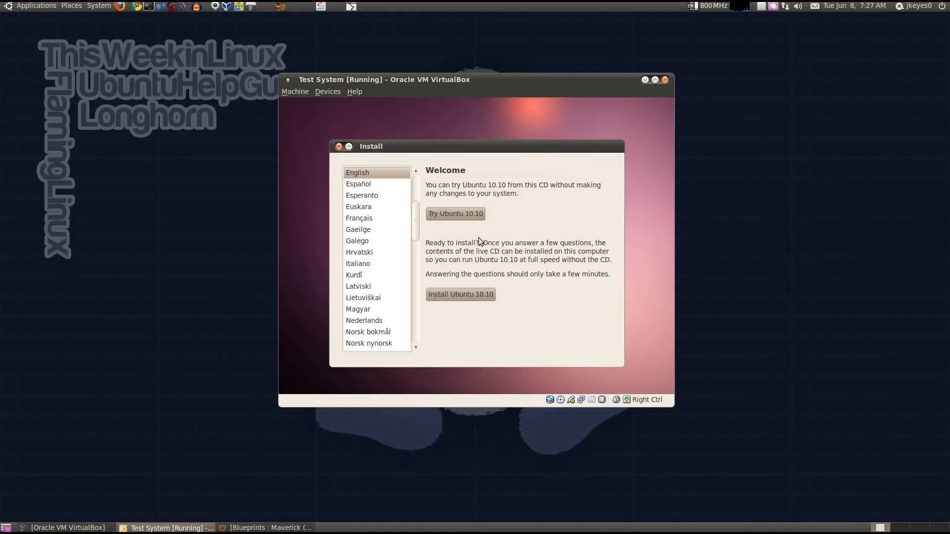
Step: Choose Try Ubuntu 10.10 to start the live session without installing
left_click(456, 214)
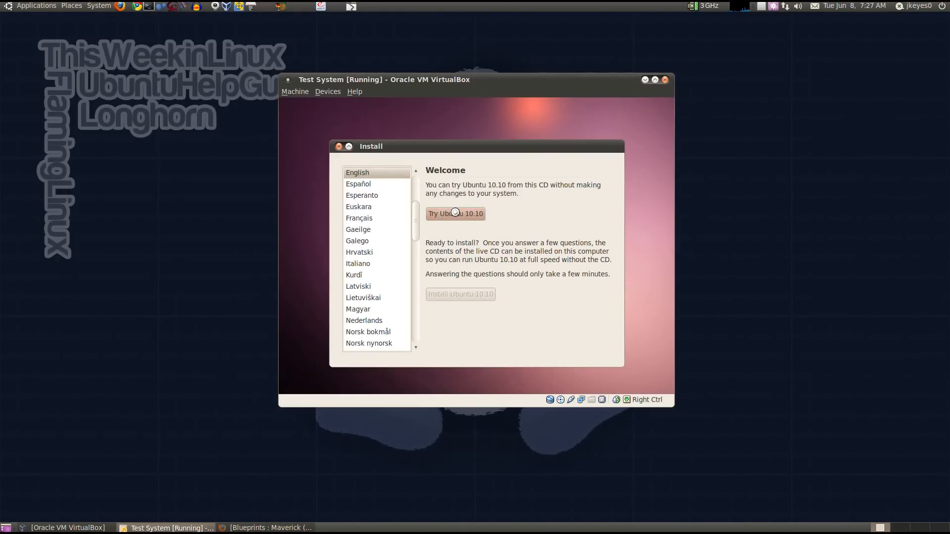
left_click(455, 214)
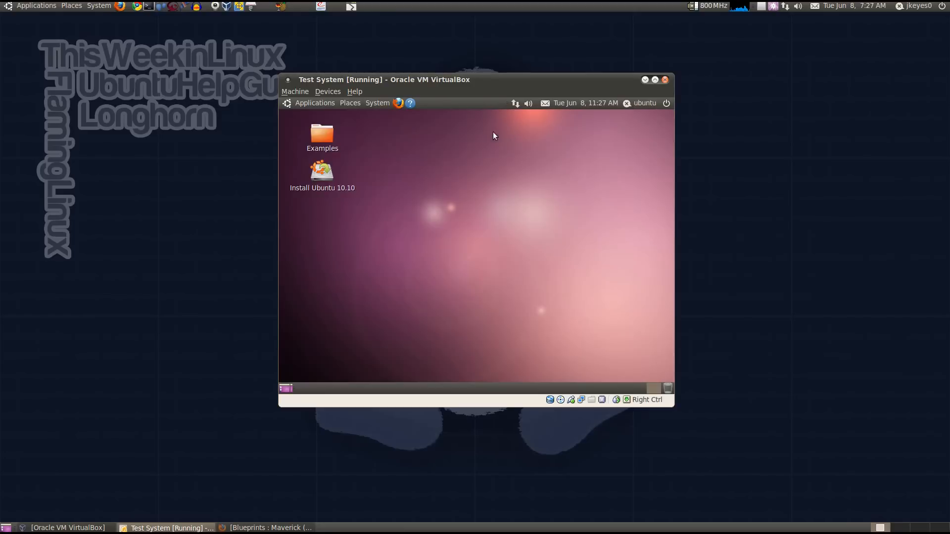
mouse_move(447, 255)
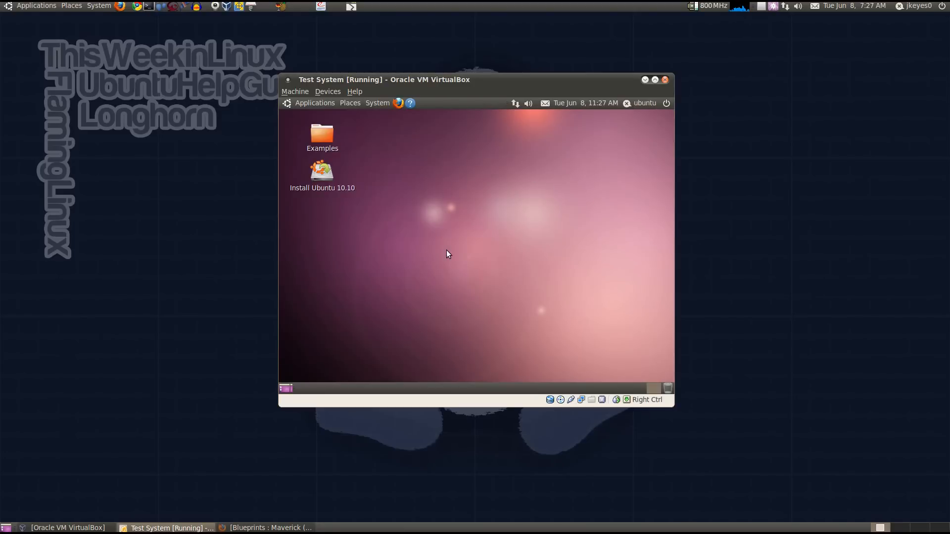
mouse_move(719, 252)
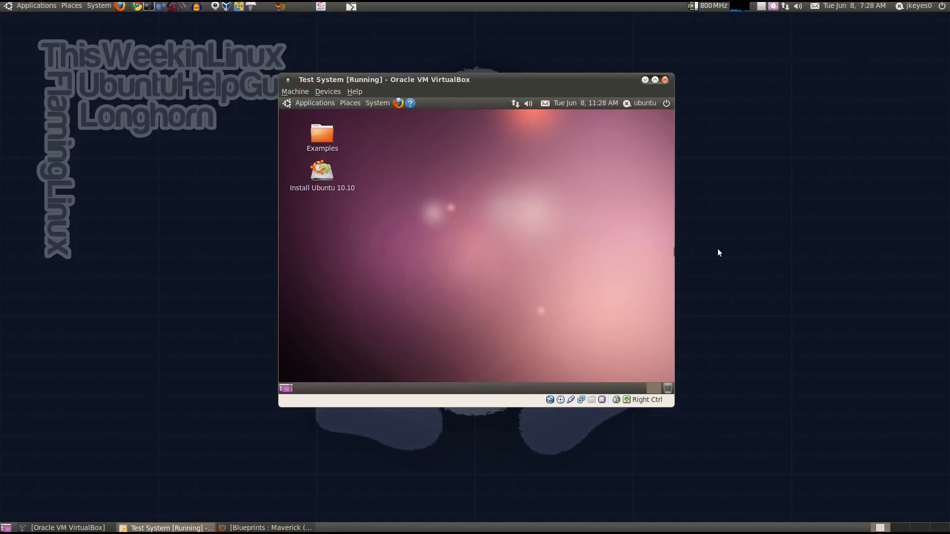
mouse_move(725, 252)
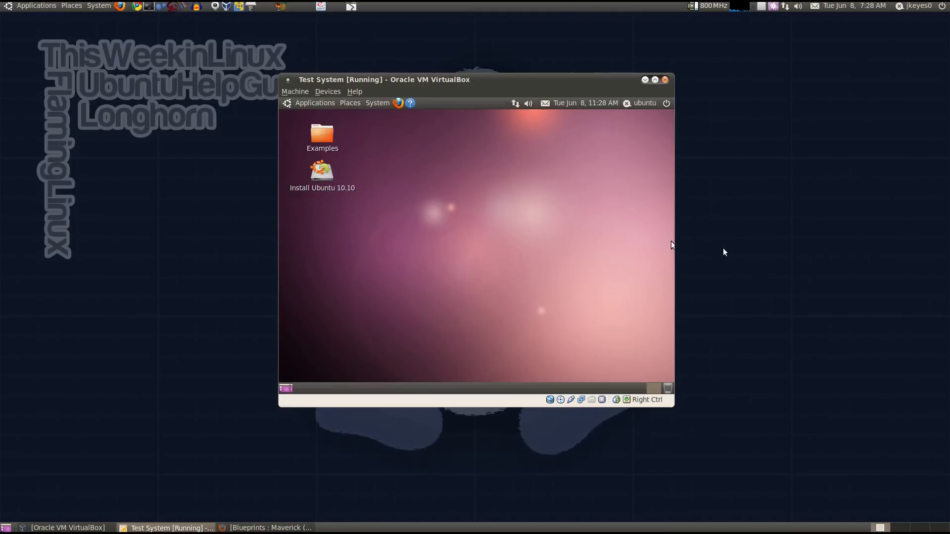
mouse_move(388, 172)
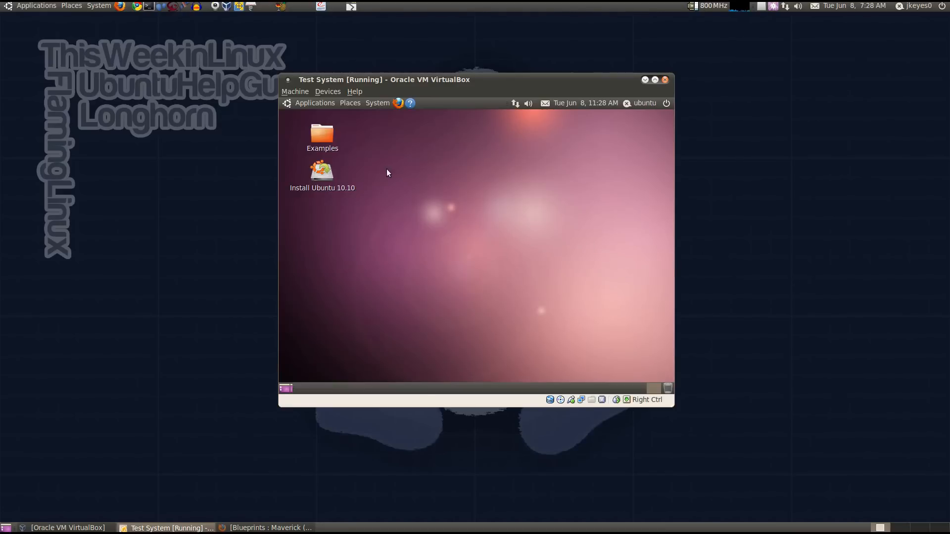
mouse_move(377, 102)
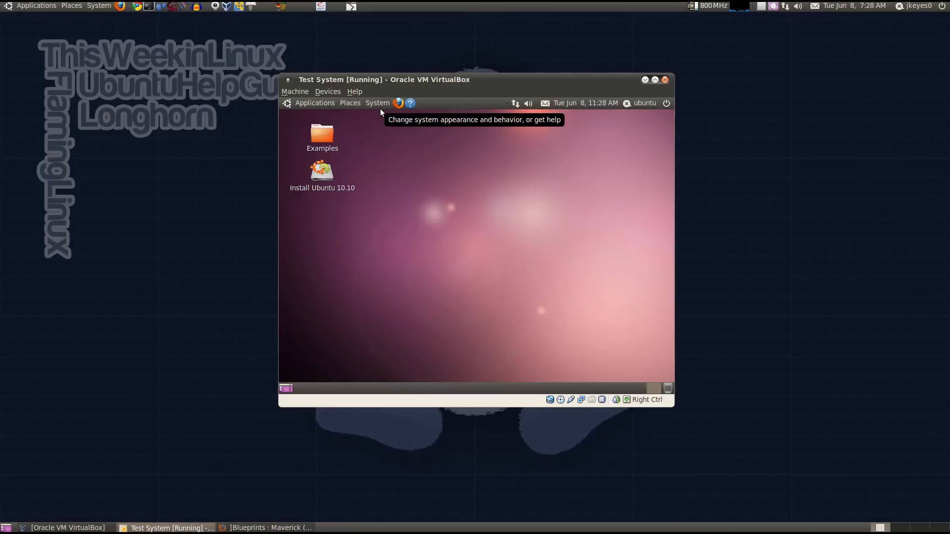
Step: Browse the guest's System menu Preferences list on the live desktop
left_click(377, 102)
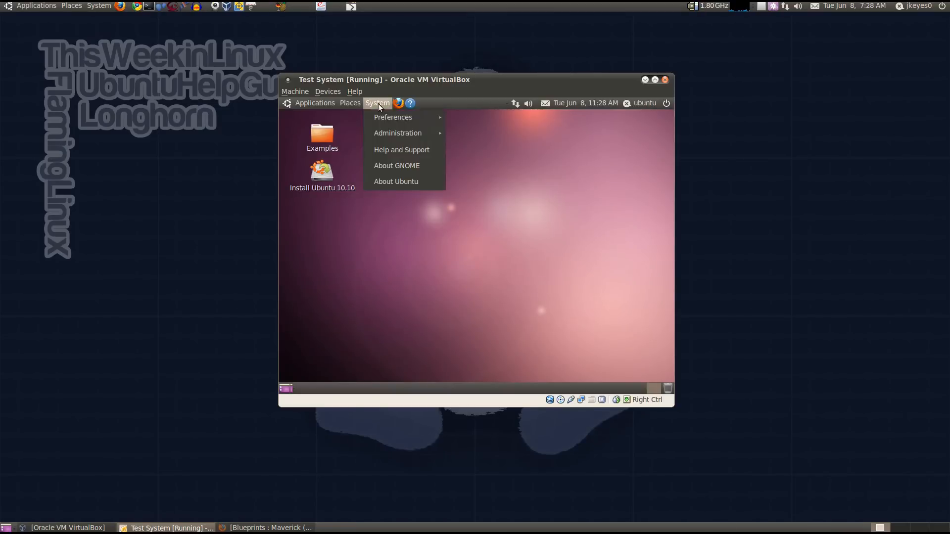
left_click(393, 116)
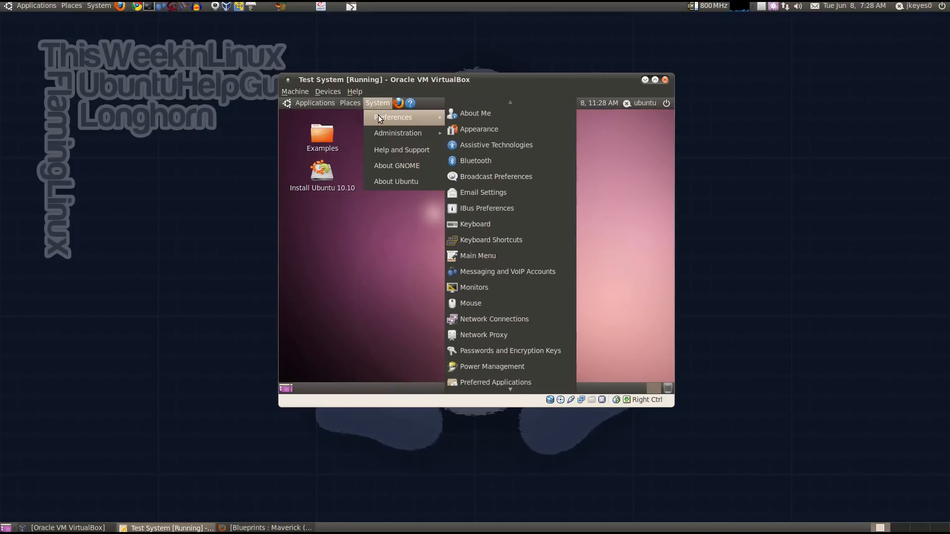
mouse_move(422, 287)
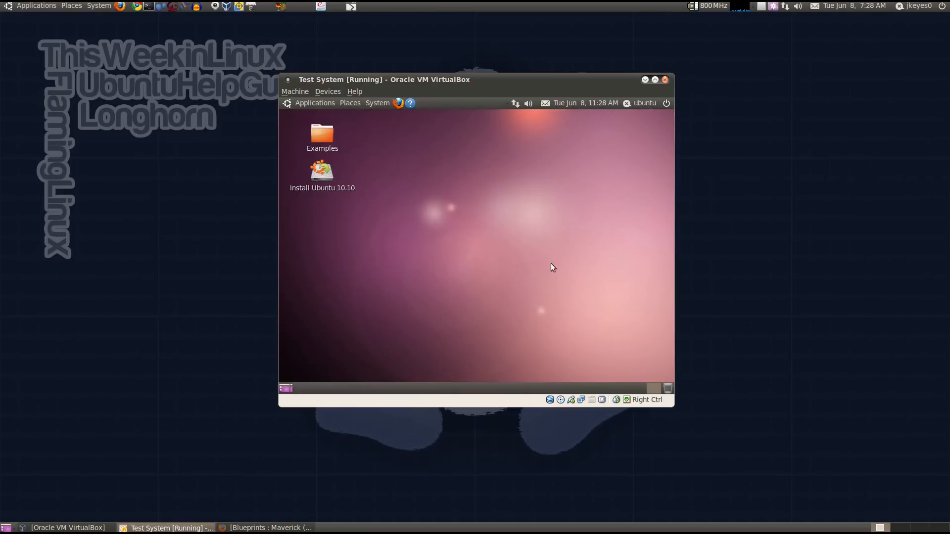
Step: Launch Ubuntu Software Center from the guest's Applications menu
left_click(315, 103)
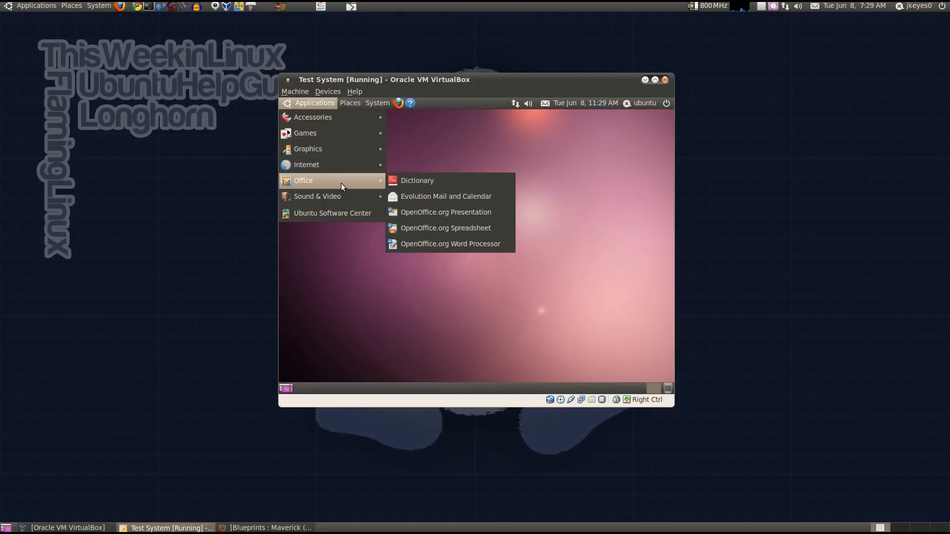
mouse_move(317, 196)
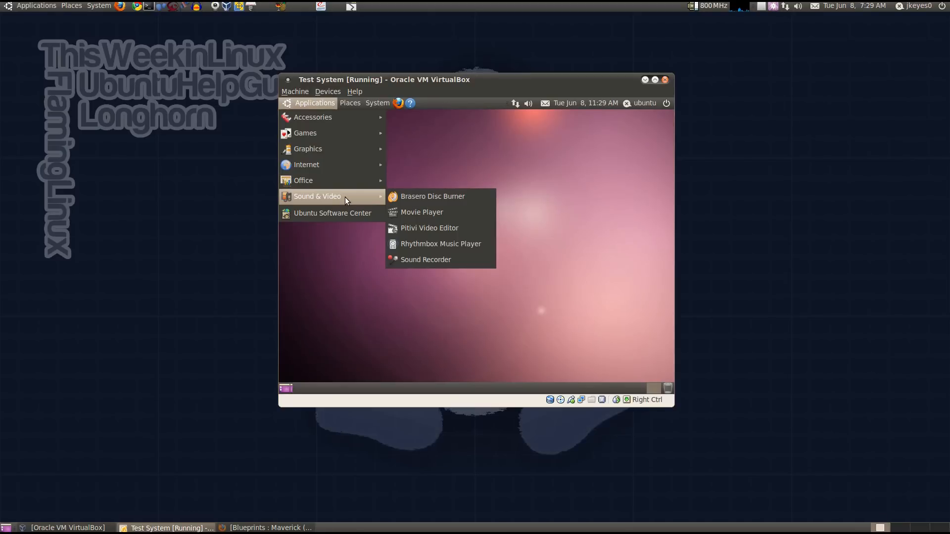
left_click(332, 213)
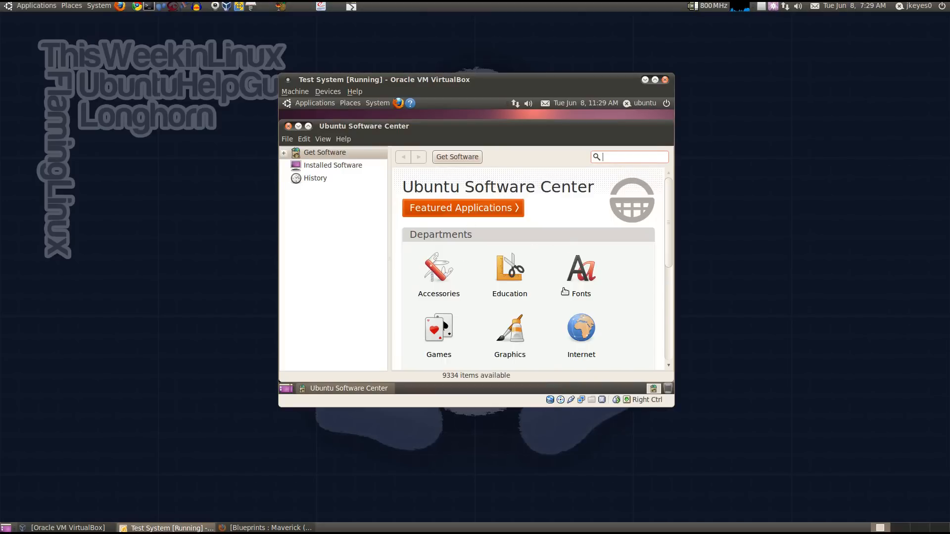
mouse_move(311, 192)
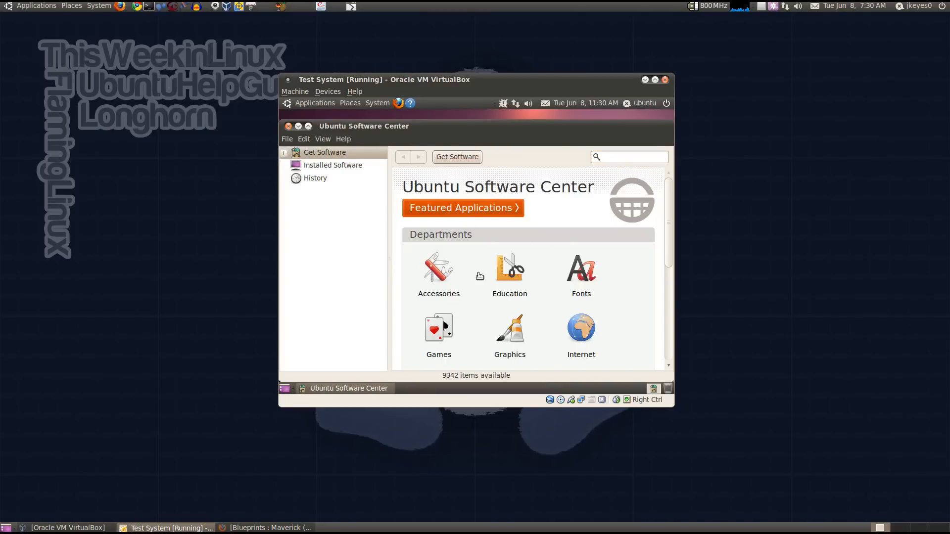
Step: View the 7zip details page from the Accessories department
left_click(439, 269)
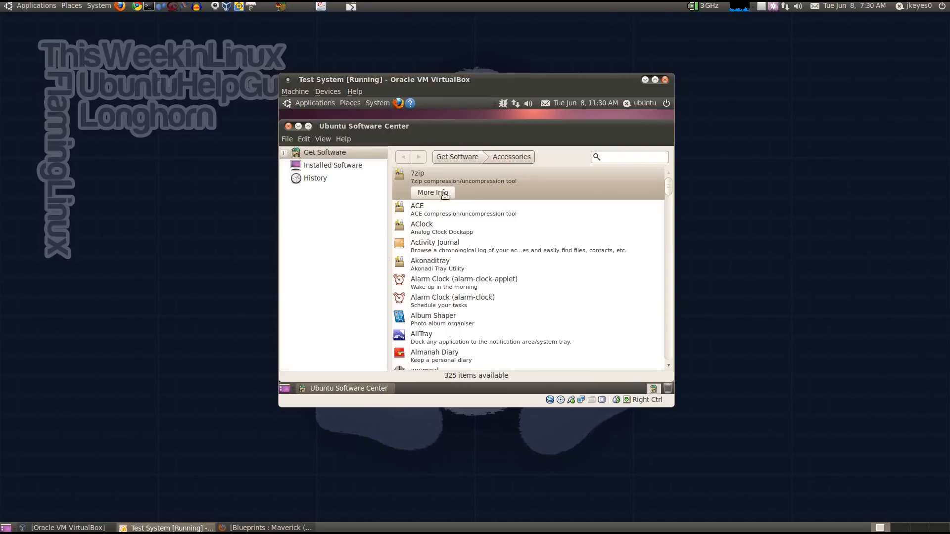
left_click(432, 192)
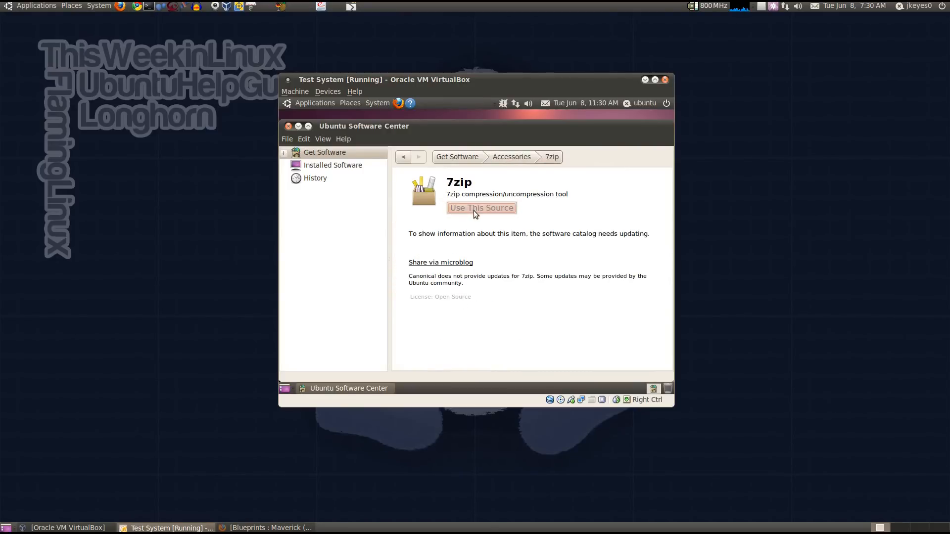
mouse_move(529, 220)
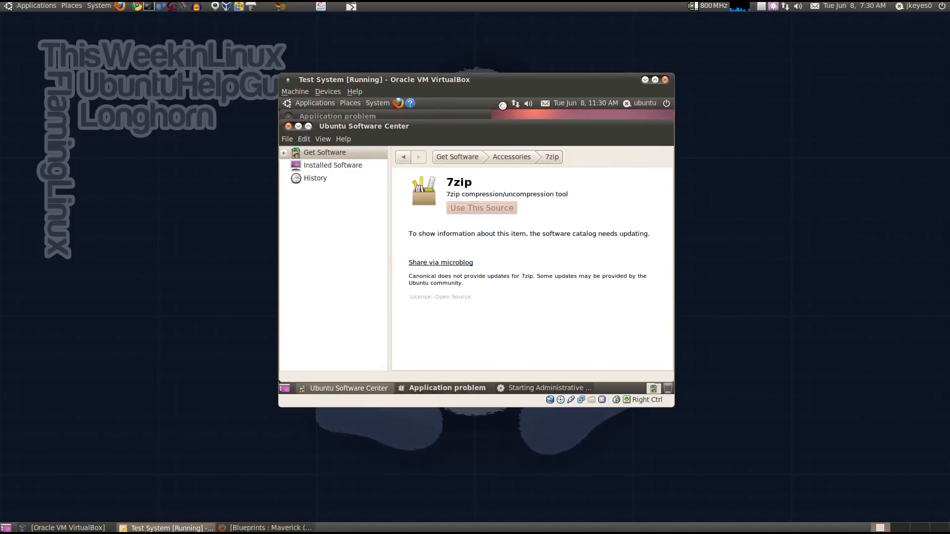
mouse_move(447, 388)
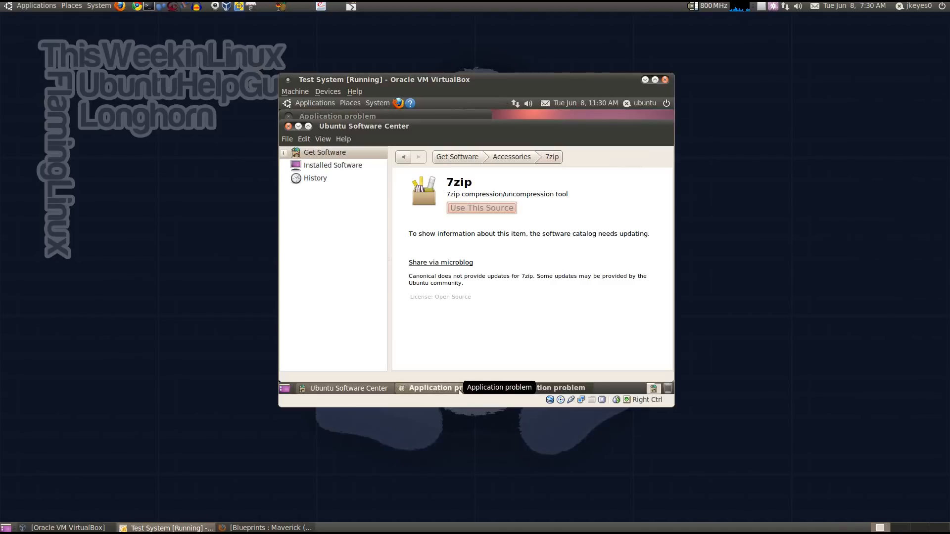
mouse_move(441, 376)
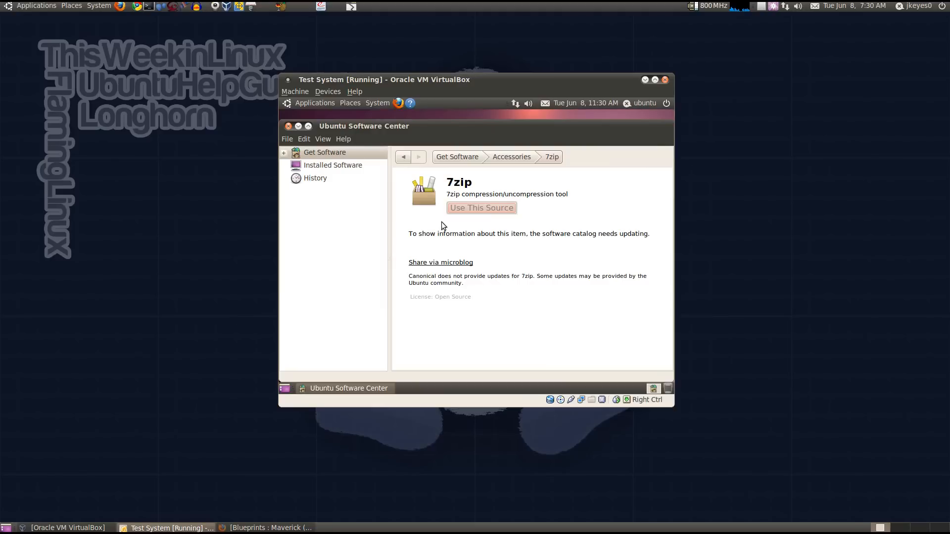
mouse_move(325, 183)
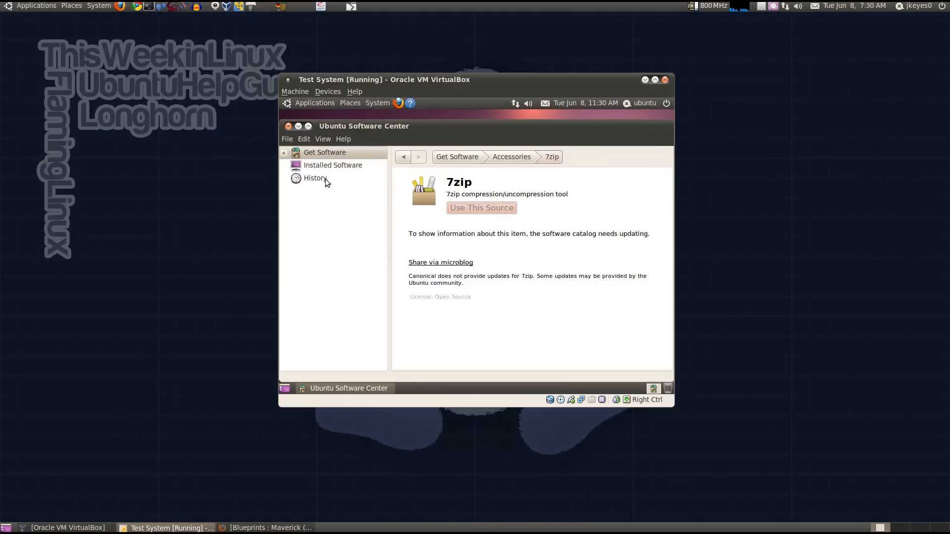
Step: Browse the History section's 02 June entry of 1155 package changes, then collapse it again
left_click(315, 177)
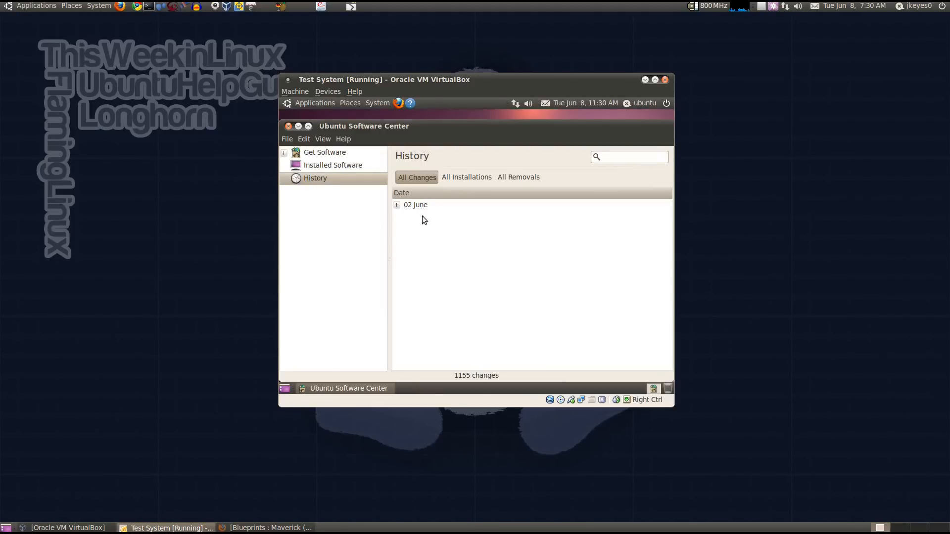
left_click(397, 205)
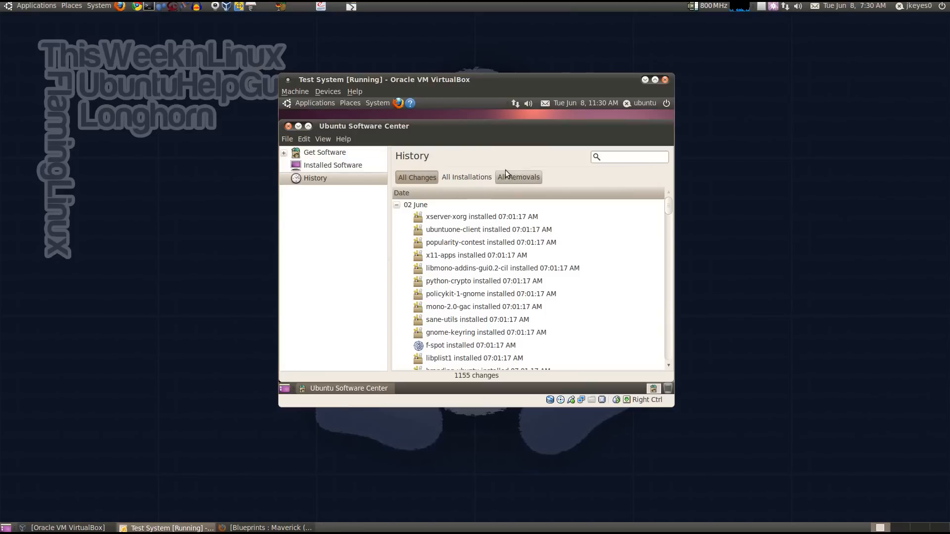
scroll("down", 3)
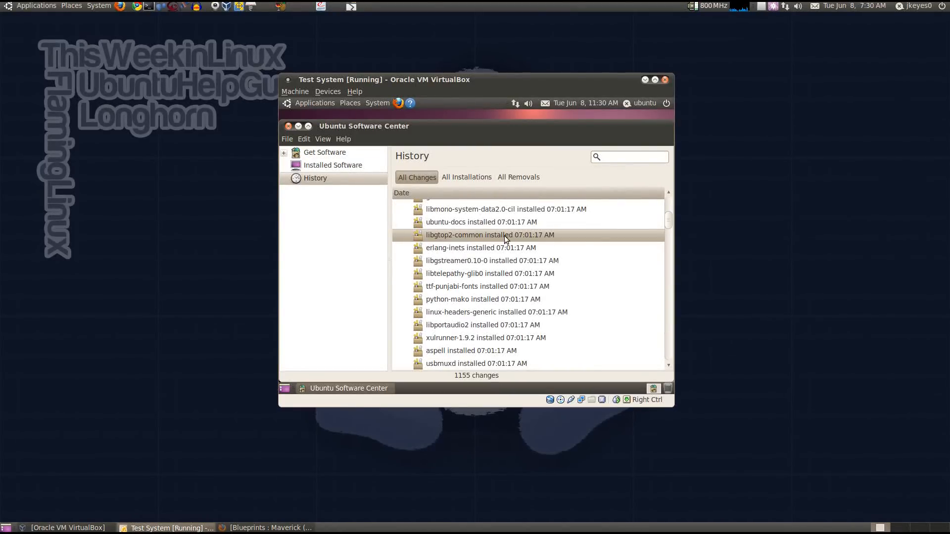
mouse_move(337, 156)
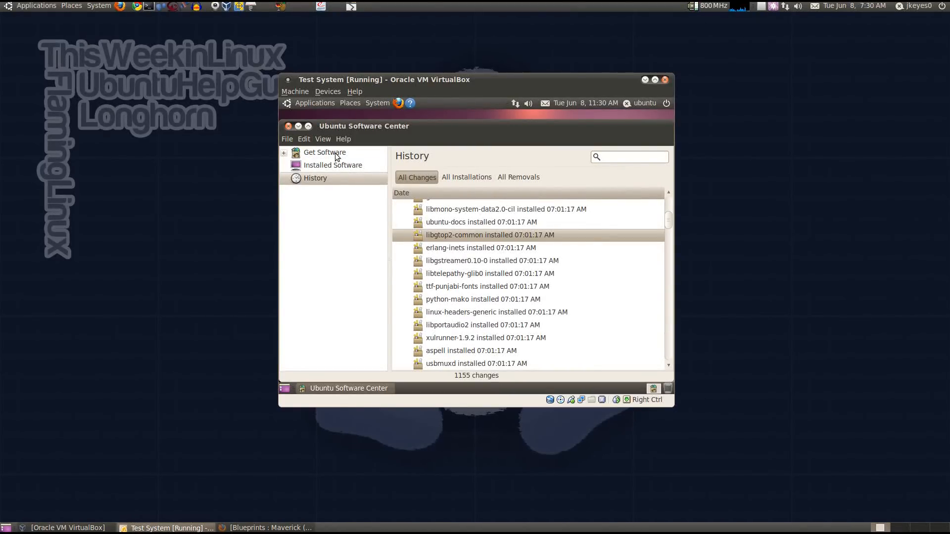
mouse_move(672, 261)
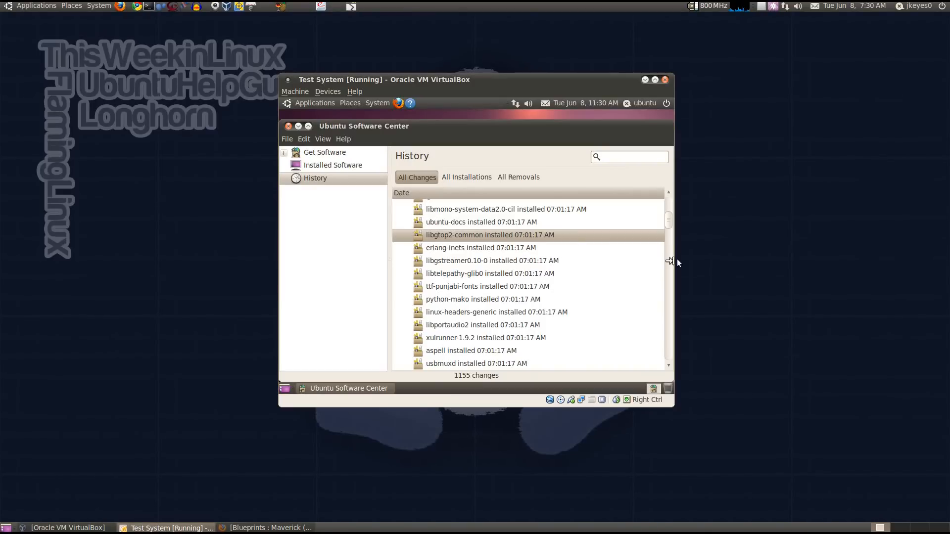
scroll("down", 3)
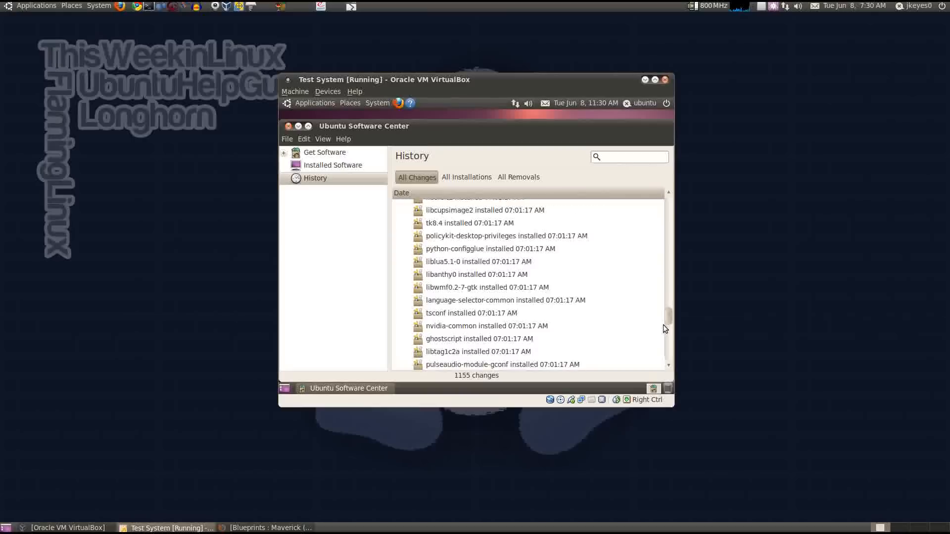
scroll("up", 3)
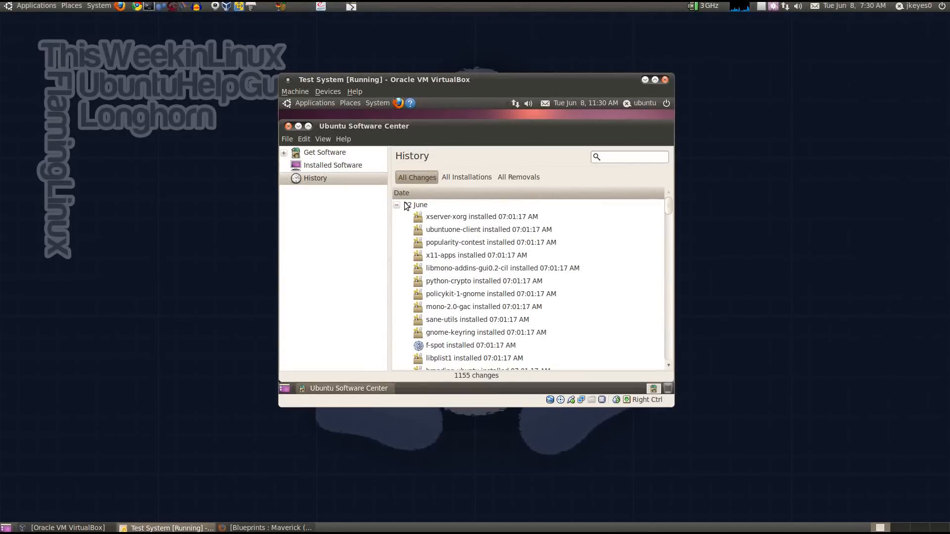
left_click(397, 205)
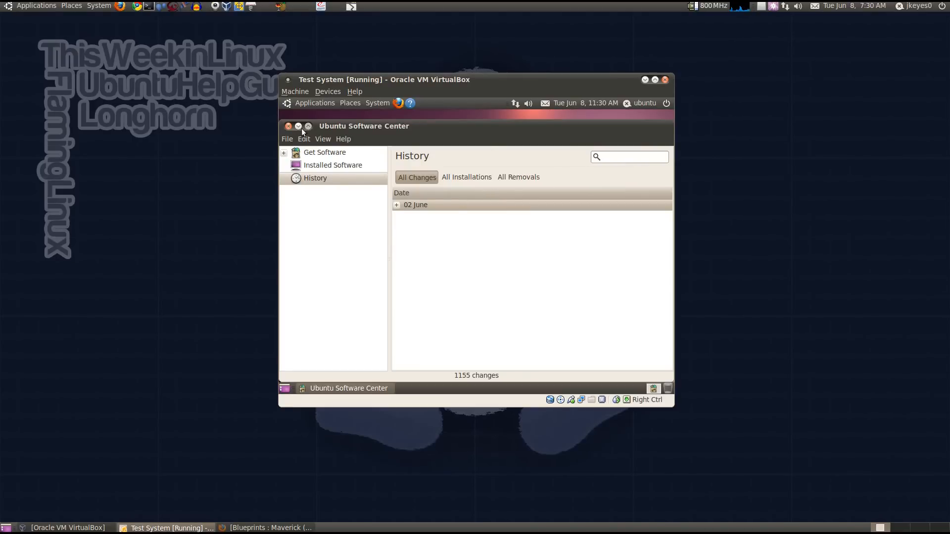
mouse_move(582, 136)
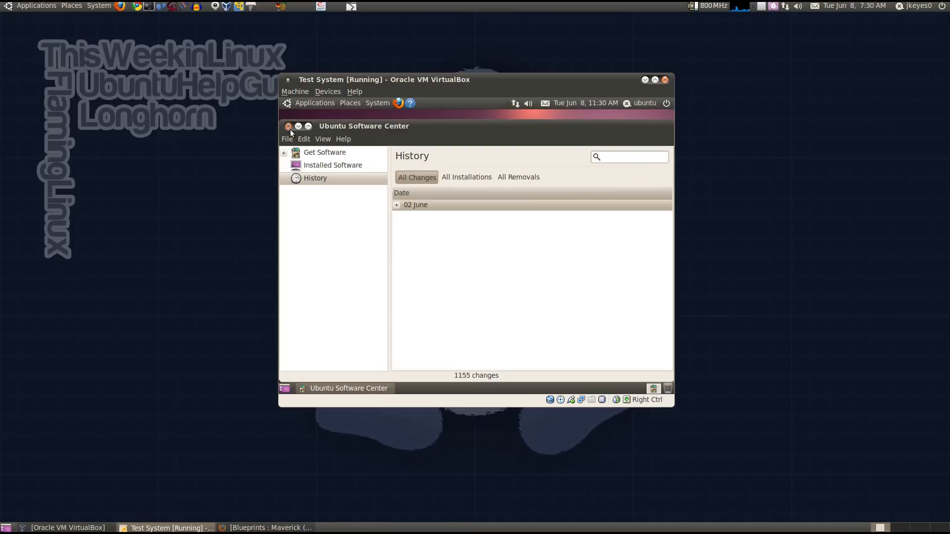
Step: Close Software Center and show the guest's Places list with Home Folder, Documents and Downloads
left_click(288, 126)
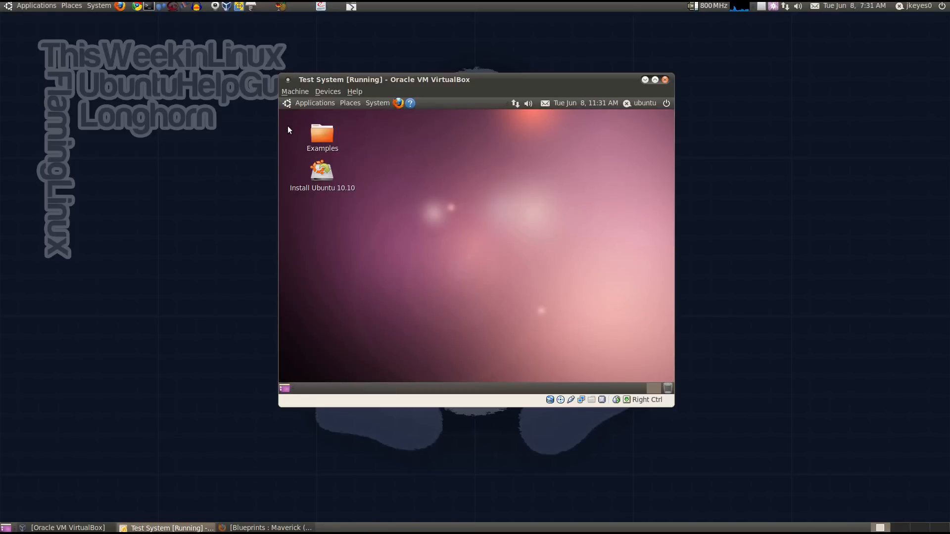
mouse_move(350, 110)
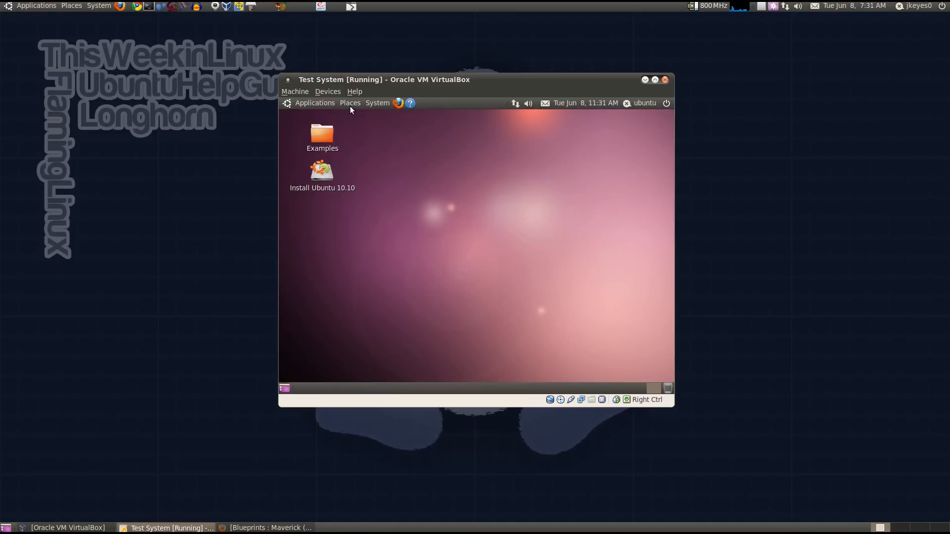
left_click(350, 102)
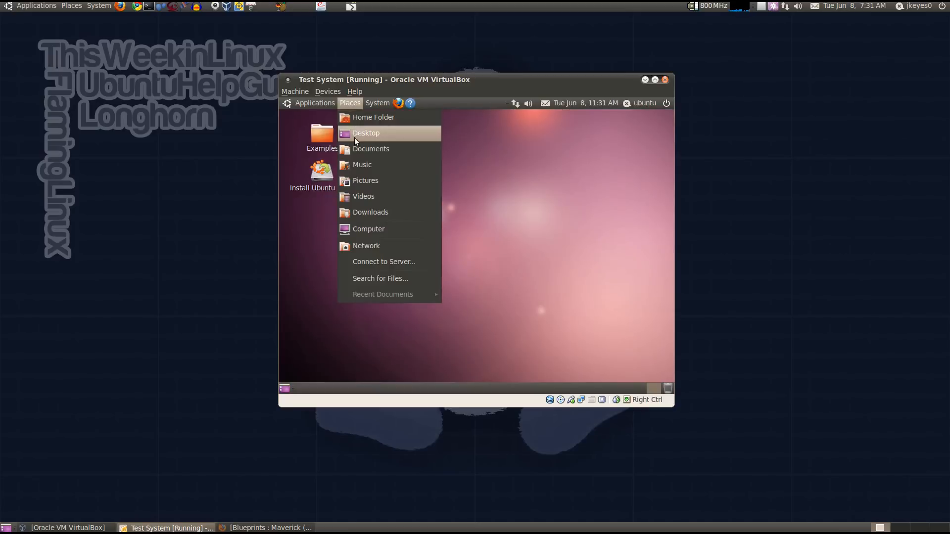
mouse_move(373, 117)
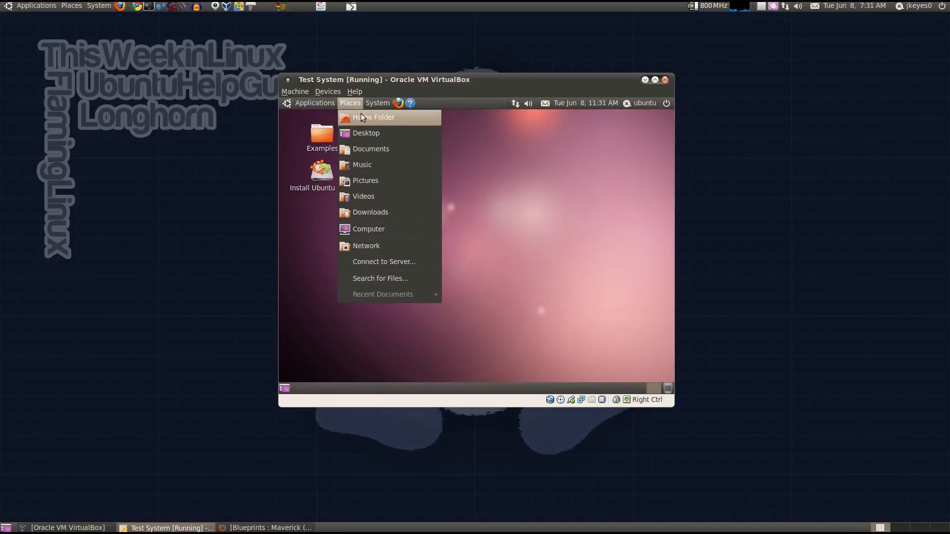
mouse_move(362, 164)
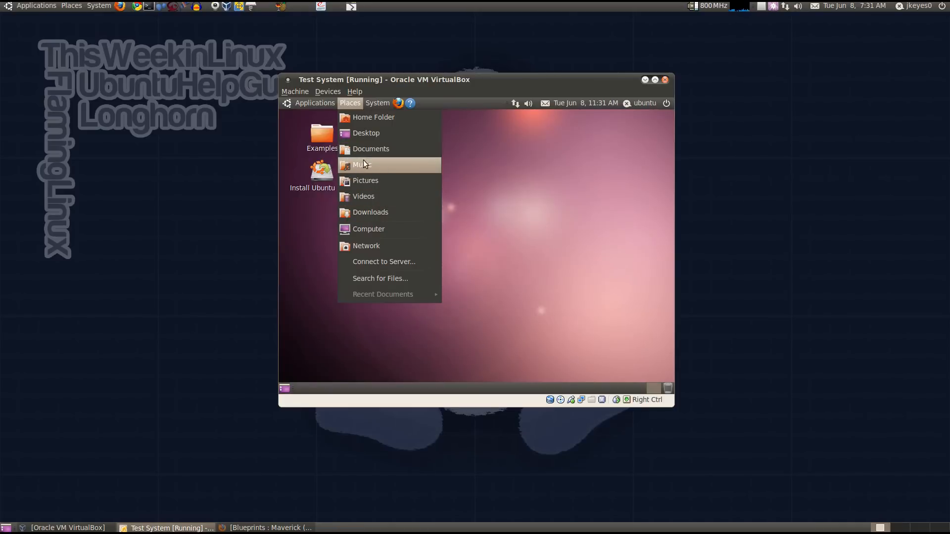
mouse_move(361, 171)
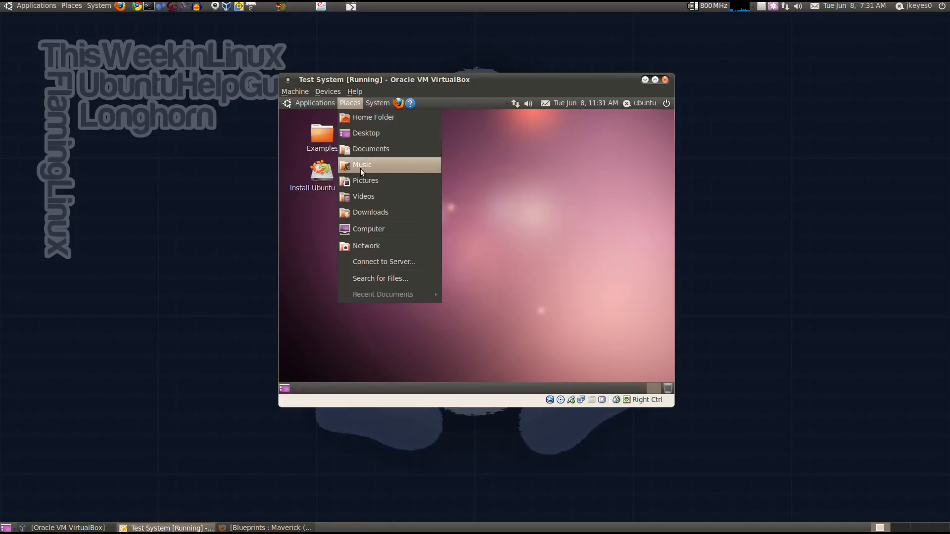
mouse_move(371, 150)
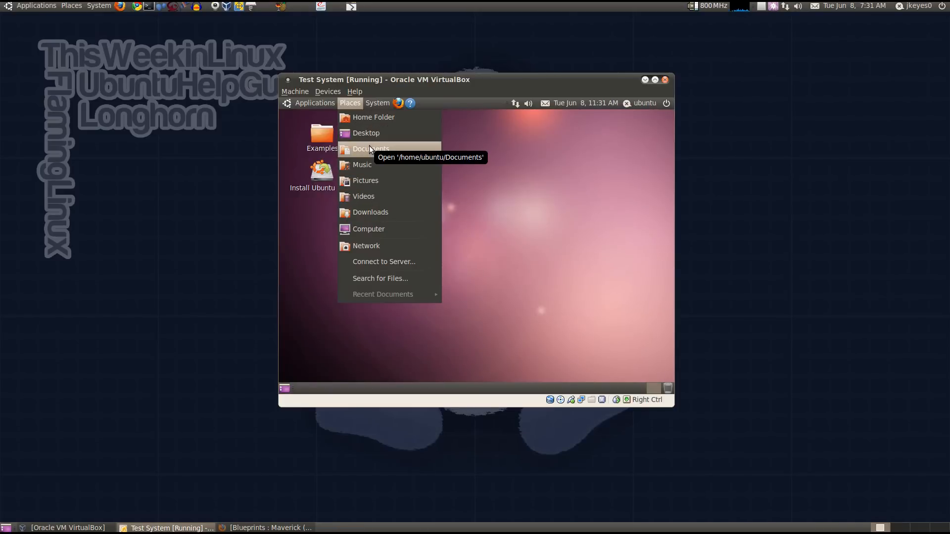
mouse_move(443, 157)
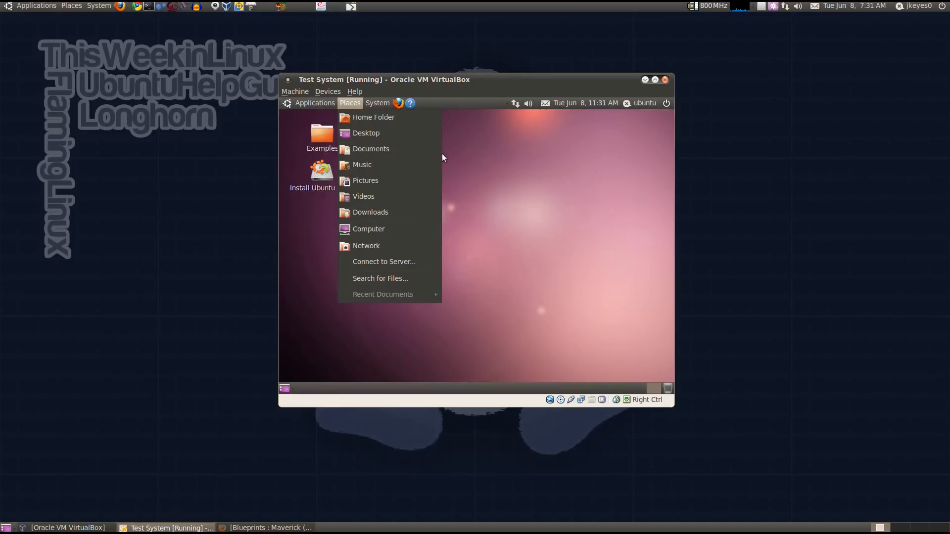
left_click(72, 6)
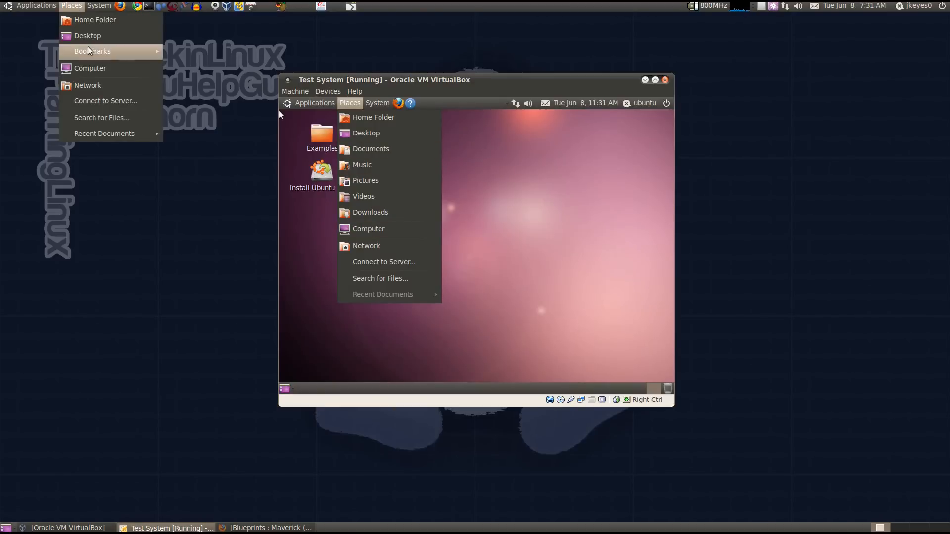
mouse_move(374, 212)
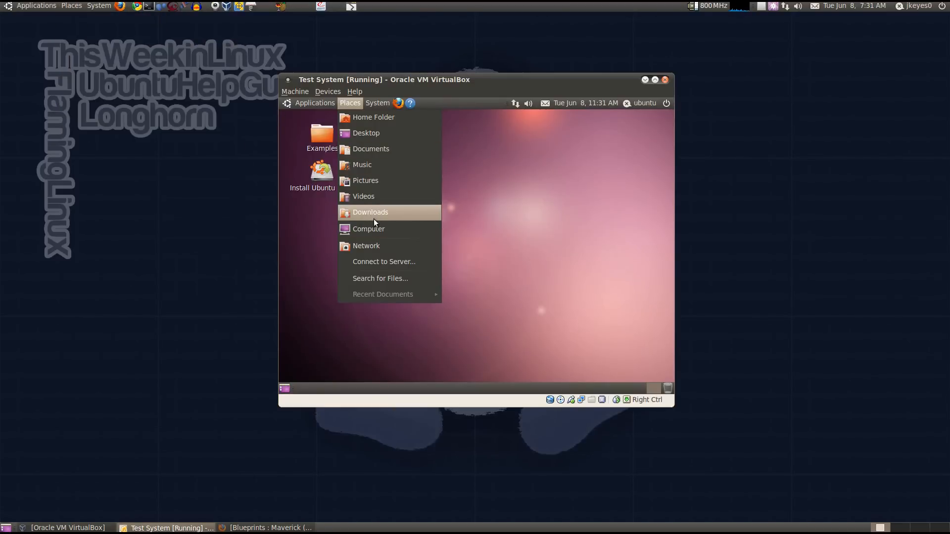
Step: Launch Ubuntu One from the guest's System > Preferences menu
left_click(377, 101)
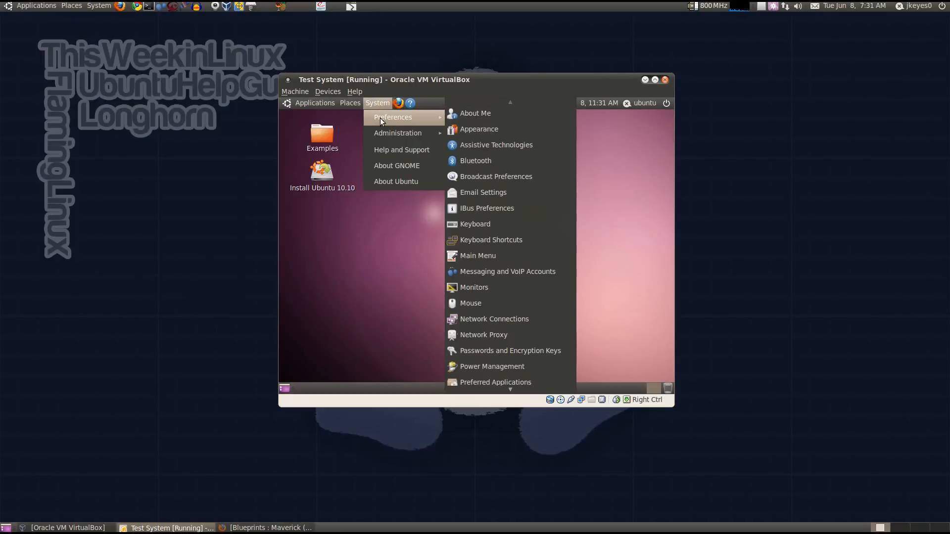
mouse_move(505, 176)
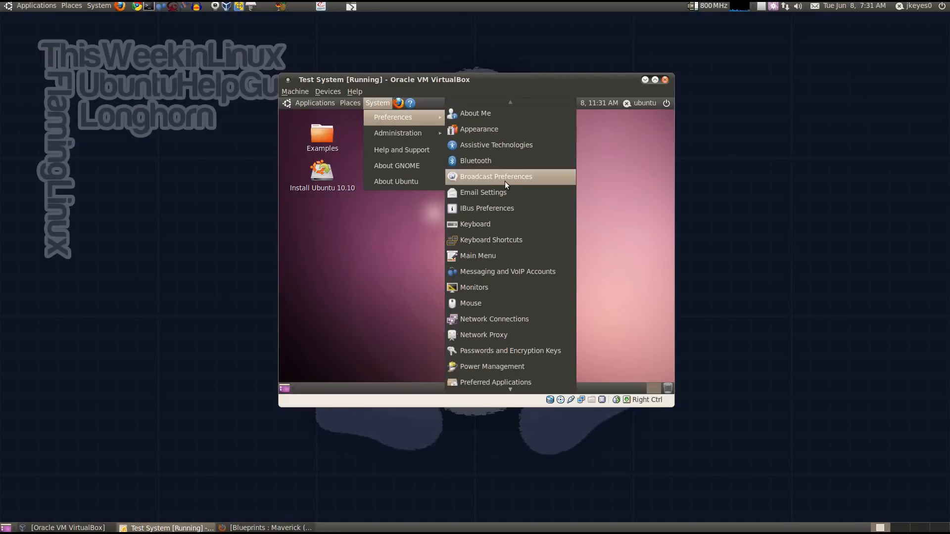
mouse_move(677, 105)
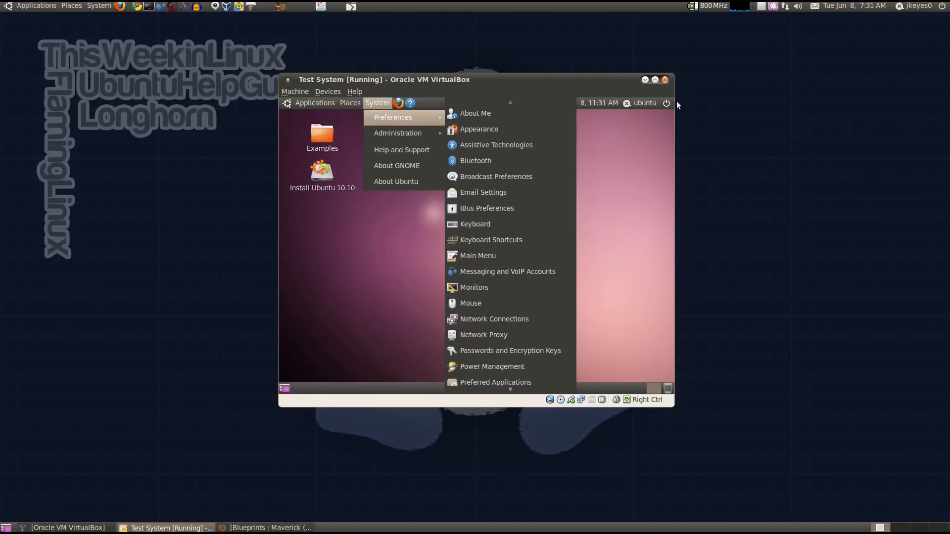
mouse_move(516, 307)
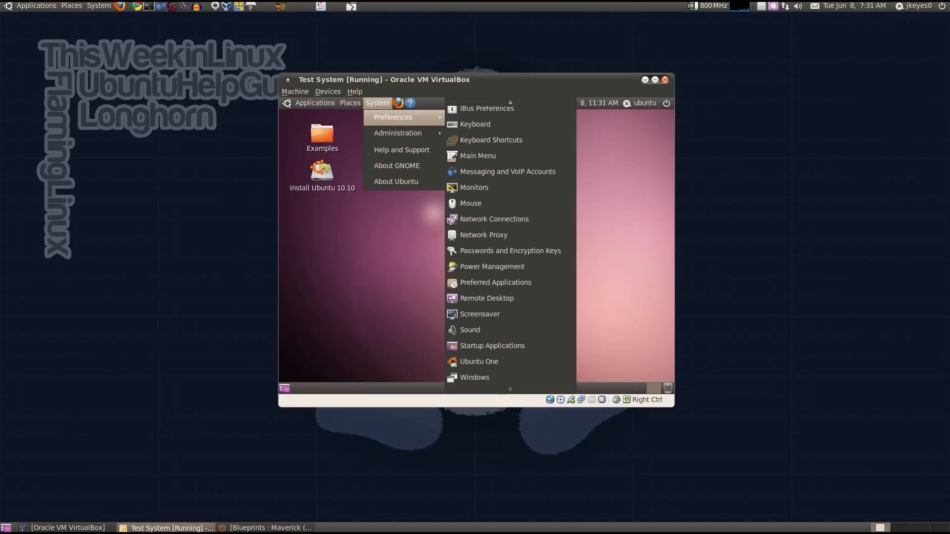
left_click(479, 362)
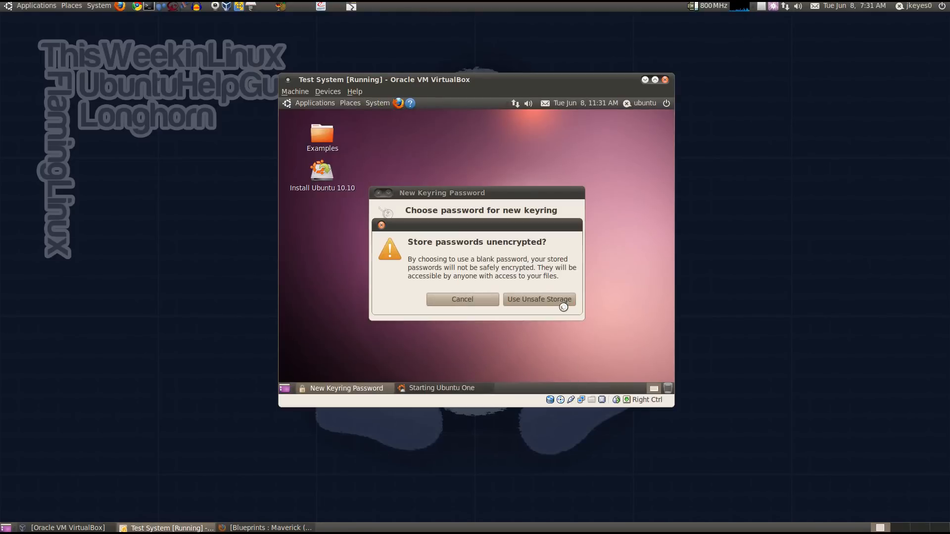
Step: Allow unsafe password storage and view the guest's Ubuntu One Devices and Services tabs, closing the sign-in page
left_click(539, 299)
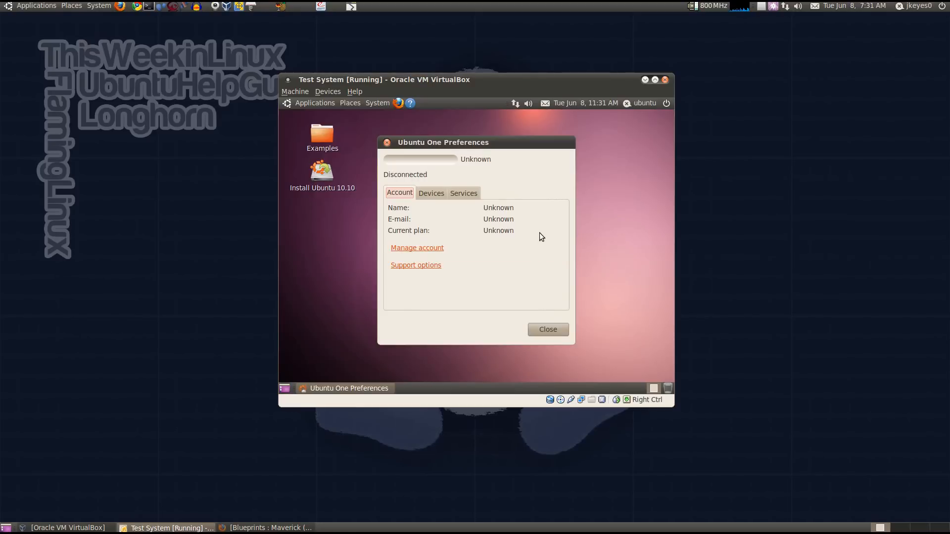
left_click(430, 193)
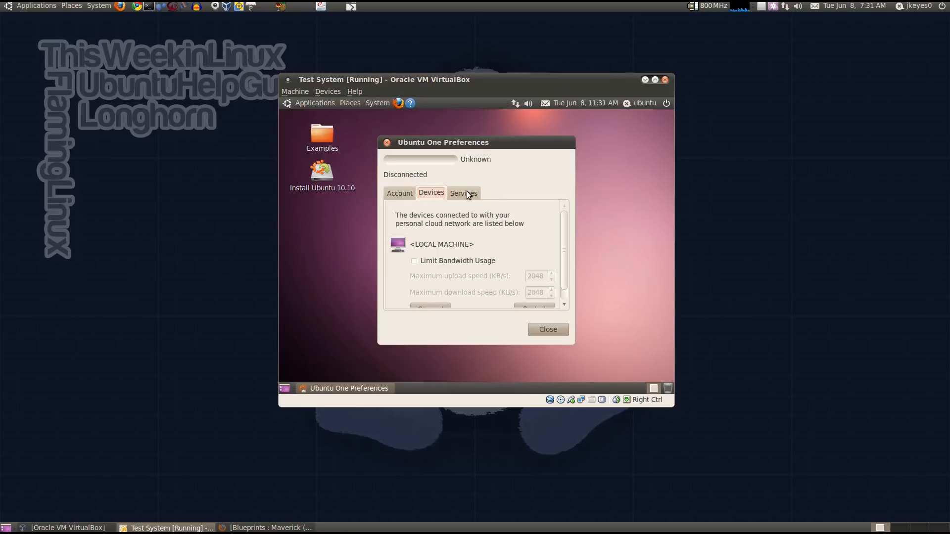
left_click(463, 193)
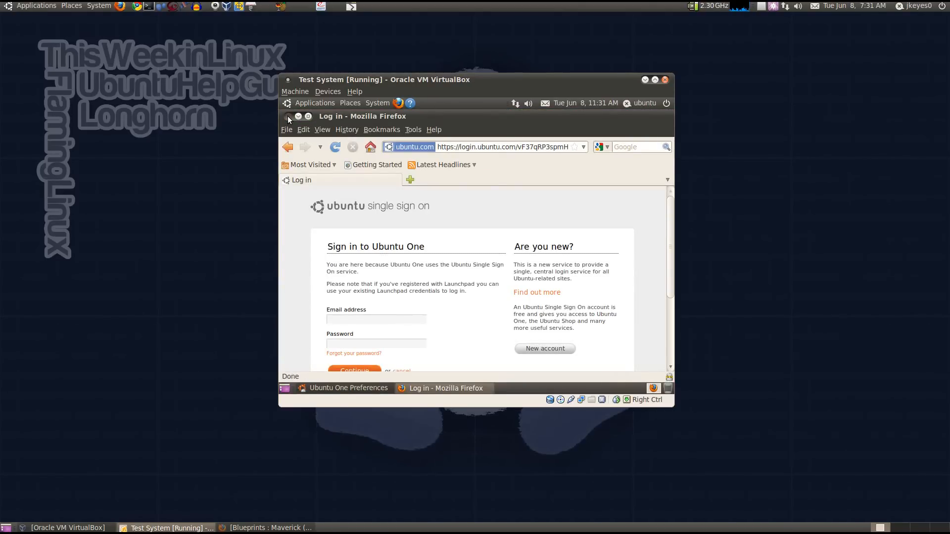
left_click(98, 6)
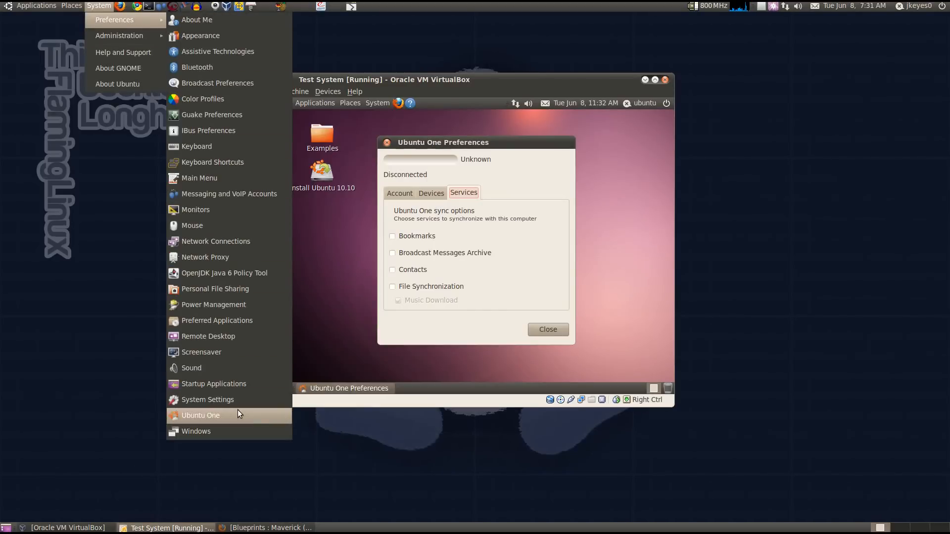
Step: Compare with the host's Ubuntu One preferences Services tab, then close it
left_click(200, 415)
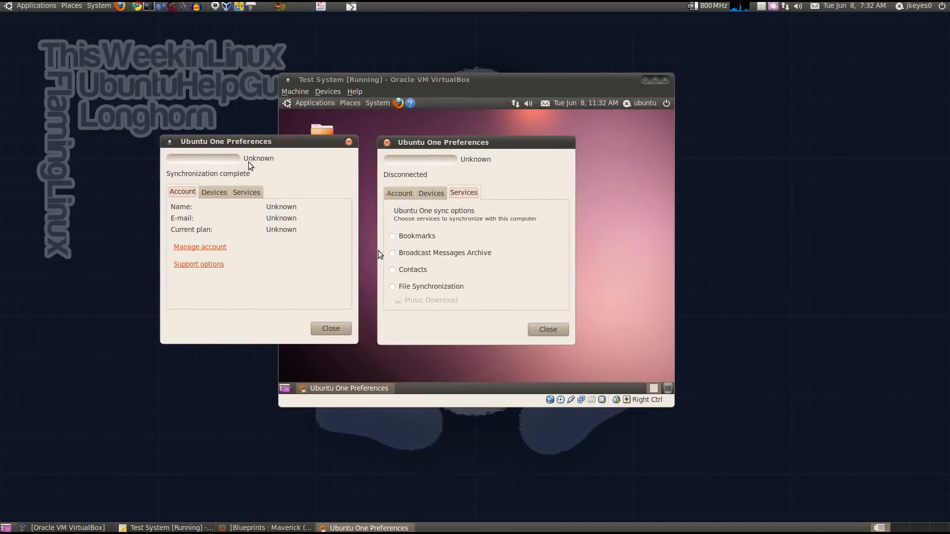
left_click(246, 192)
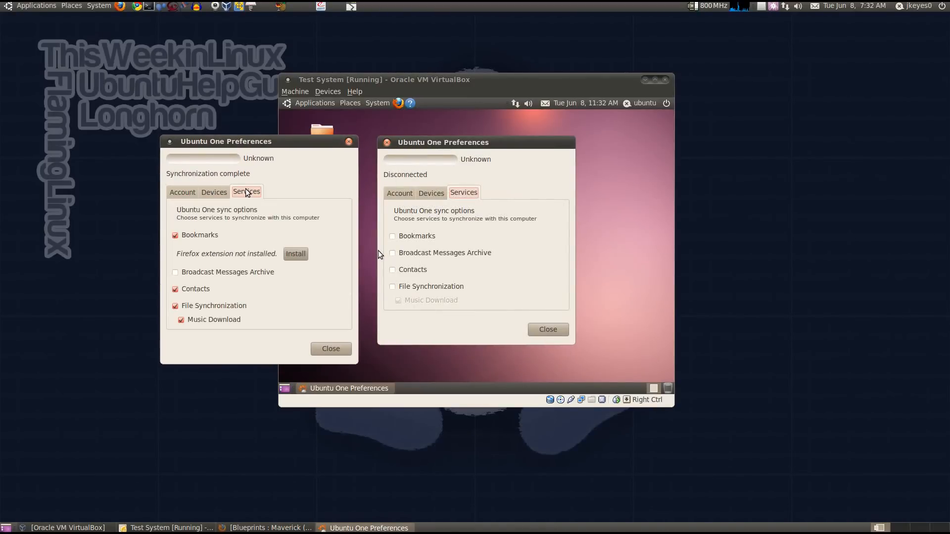
left_click(330, 348)
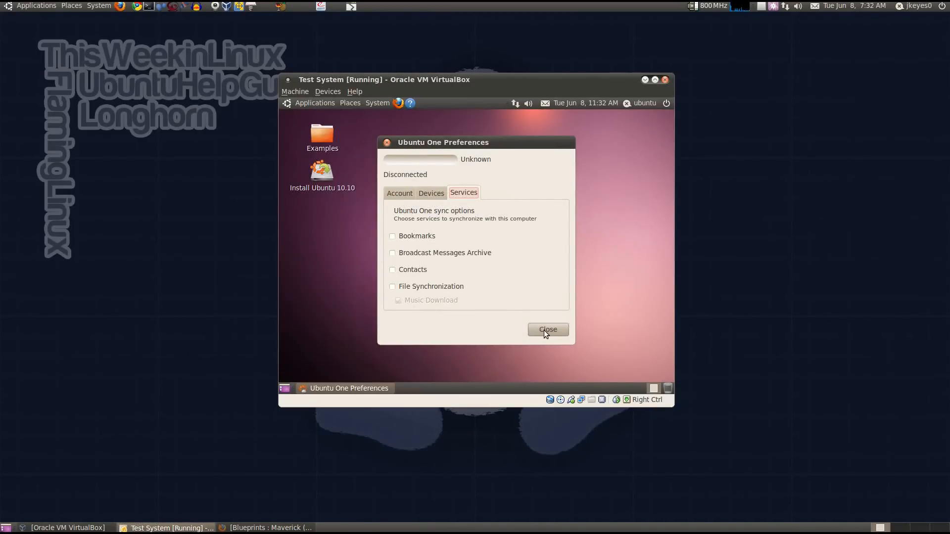
Step: Close Ubuntu One Preferences and launch the guest's Computer Janitor, selecting the unionfs-fuse package
left_click(377, 103)
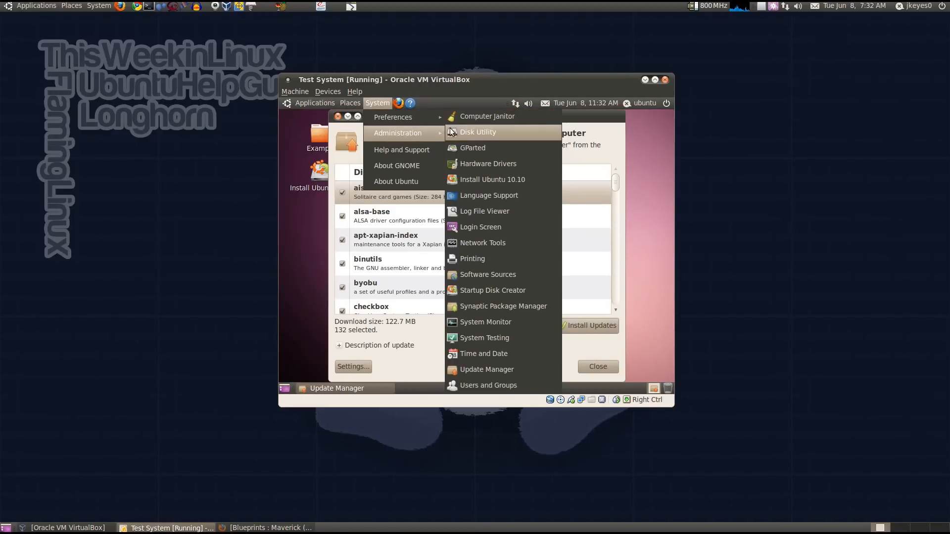
mouse_move(488, 164)
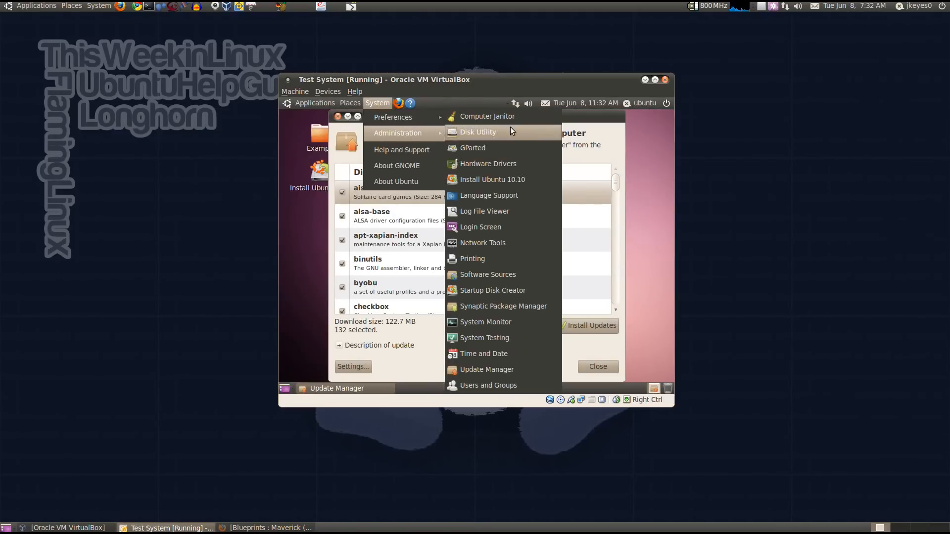
mouse_move(487, 116)
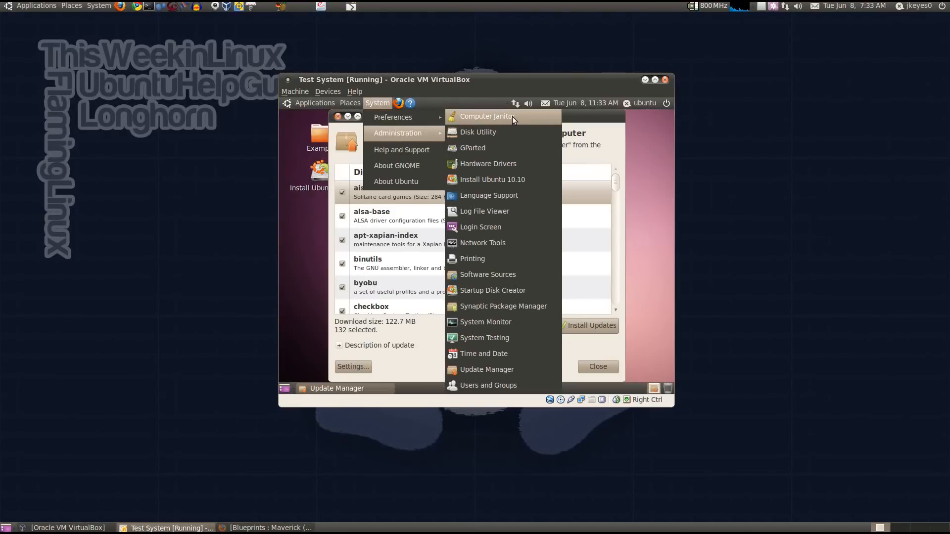
left_click(486, 117)
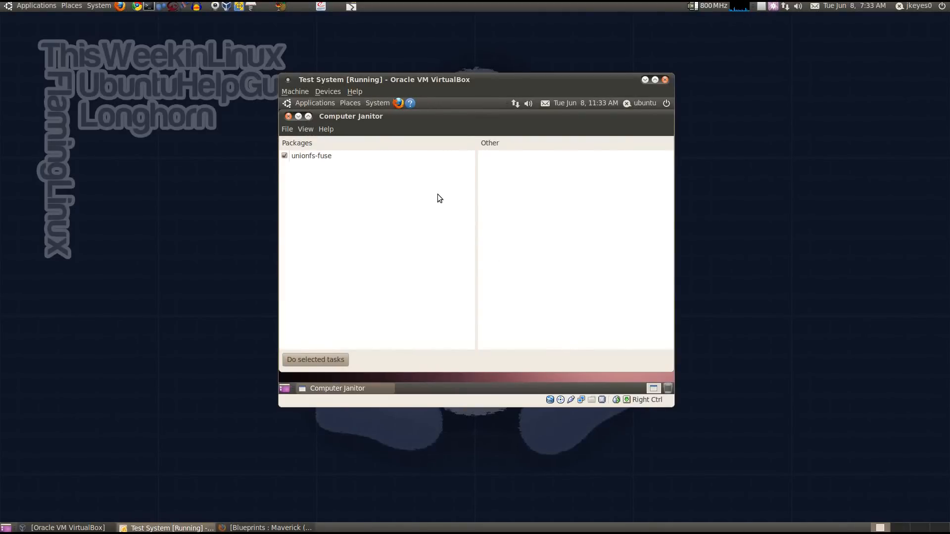
left_click(312, 155)
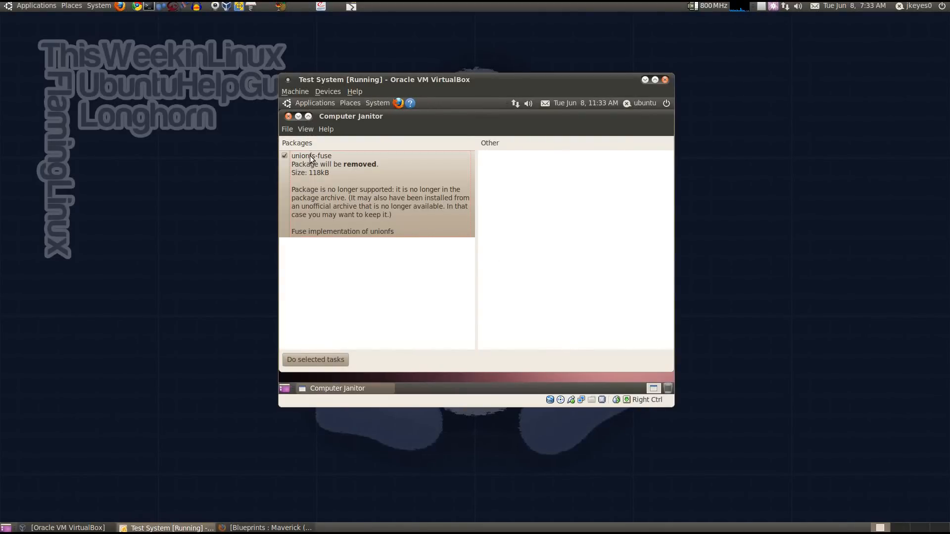
mouse_move(374, 279)
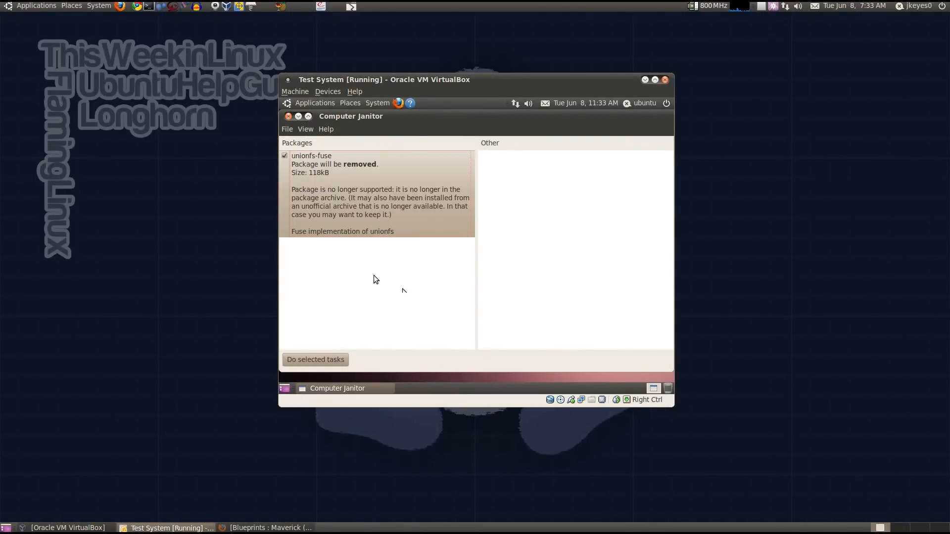
left_click(98, 6)
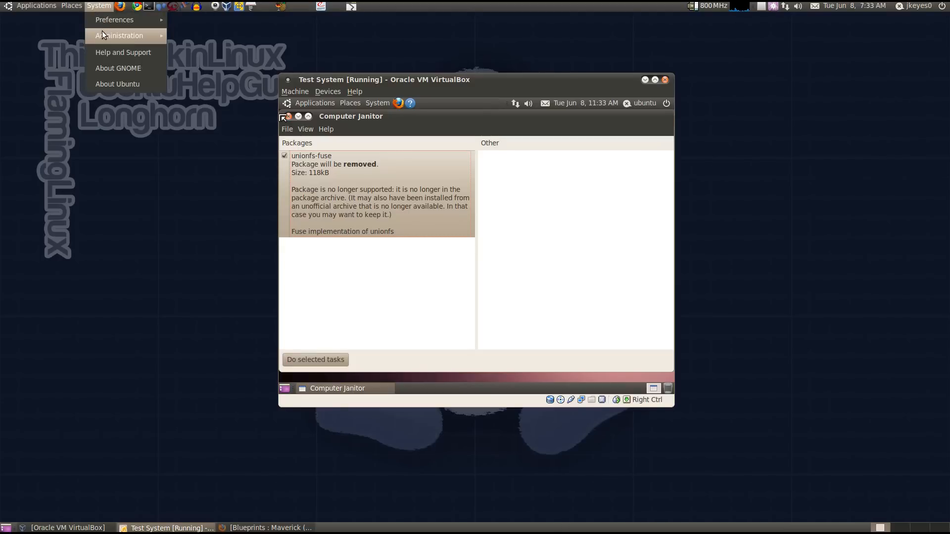
left_click(119, 36)
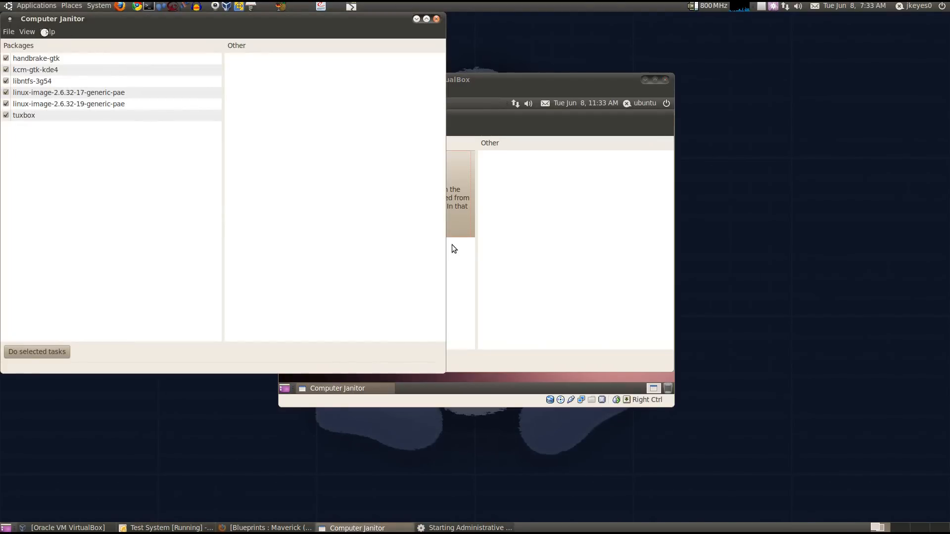
left_click(24, 115)
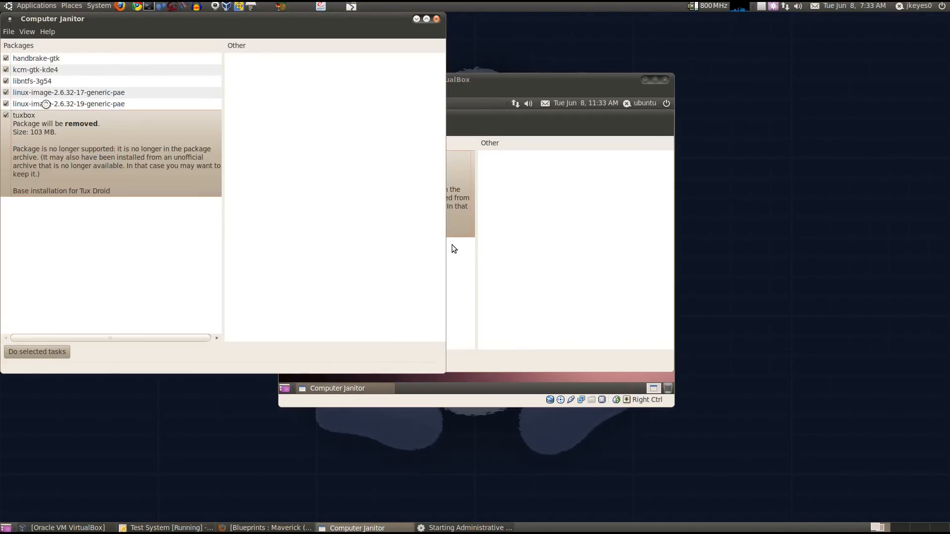
left_click(69, 103)
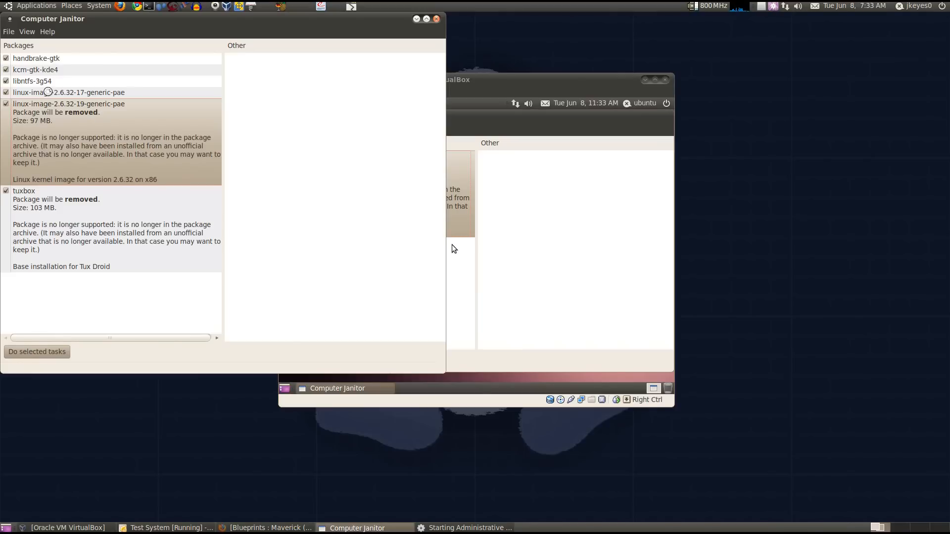
left_click(68, 92)
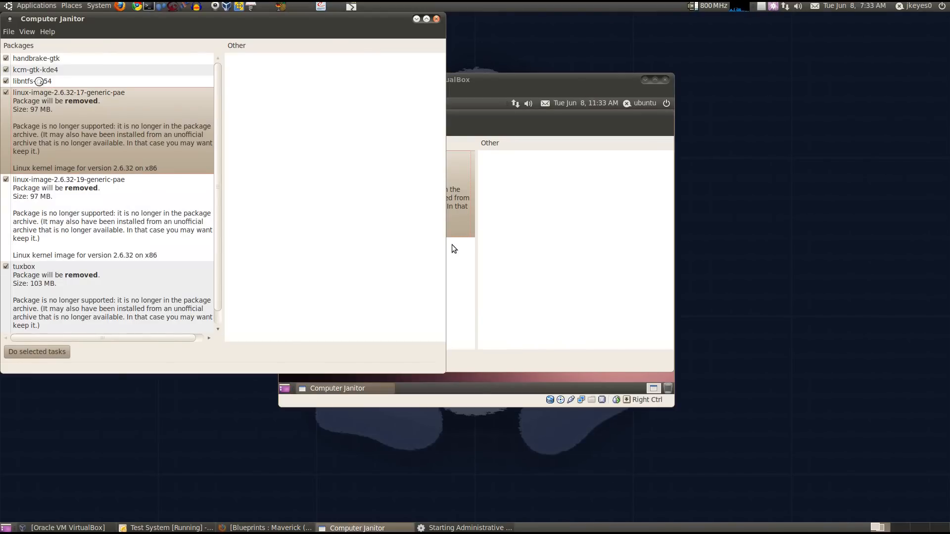
left_click(31, 80)
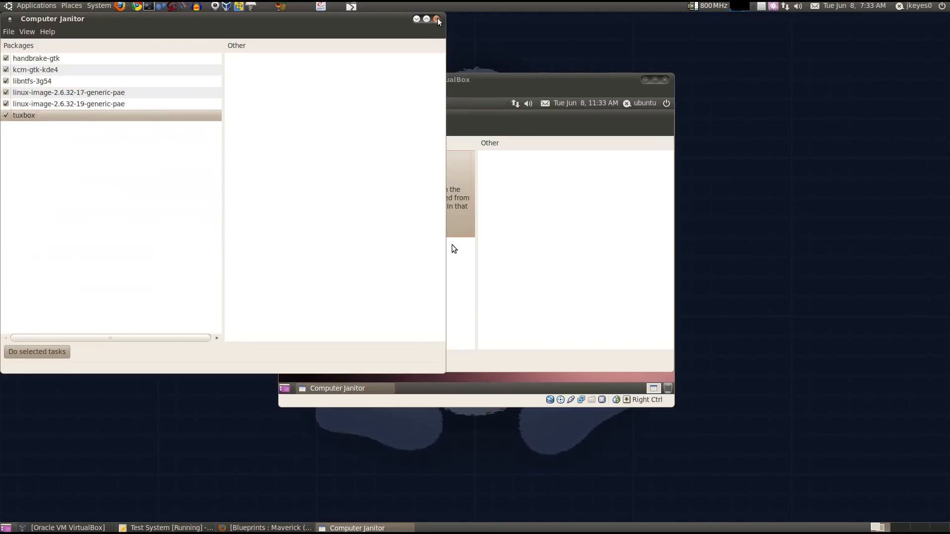
left_click(437, 19)
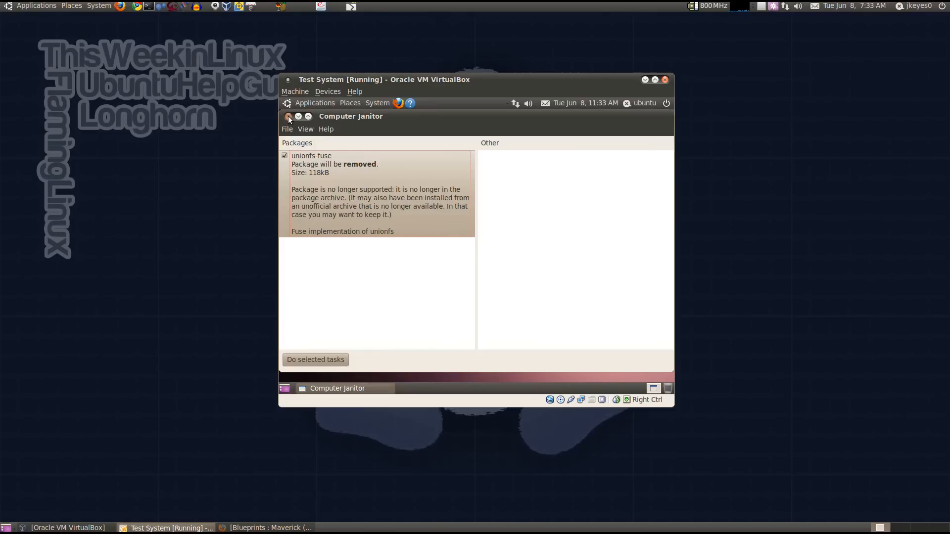
Step: Close Computer Janitor and read GNOME Desktop version 2.30.0 from About GNOME
left_click(288, 118)
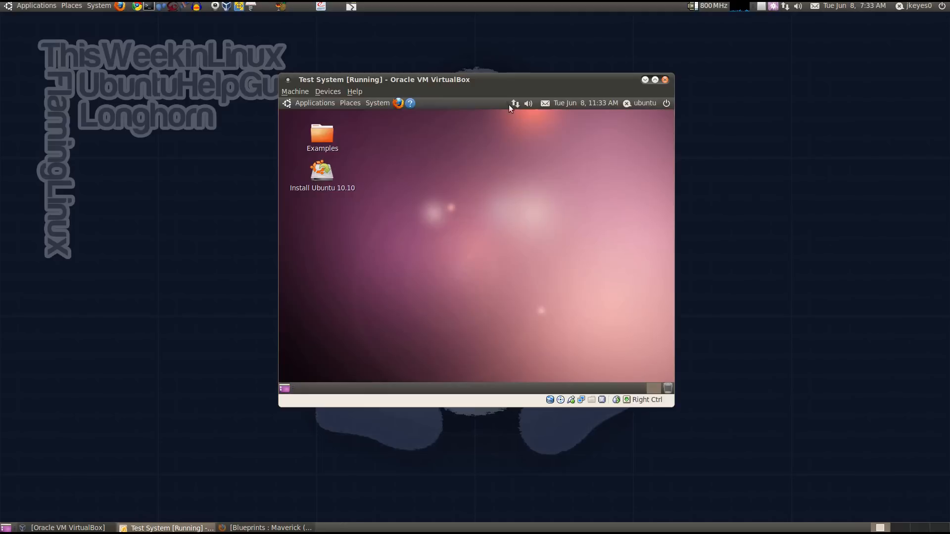
mouse_move(376, 135)
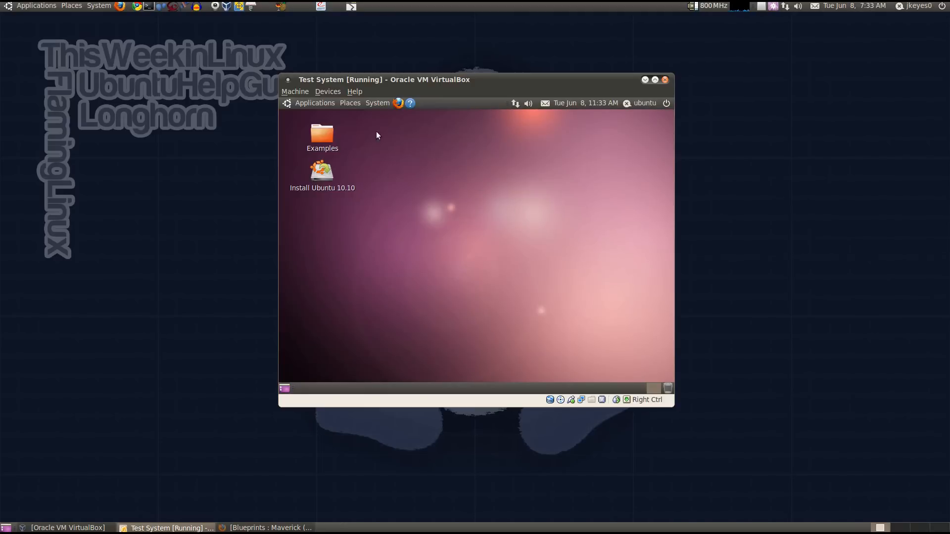
left_click(377, 102)
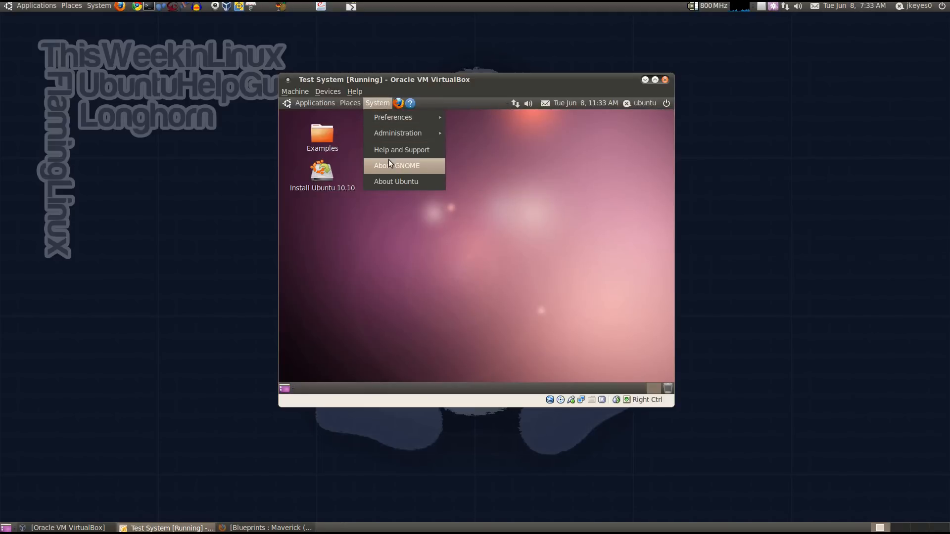
left_click(396, 165)
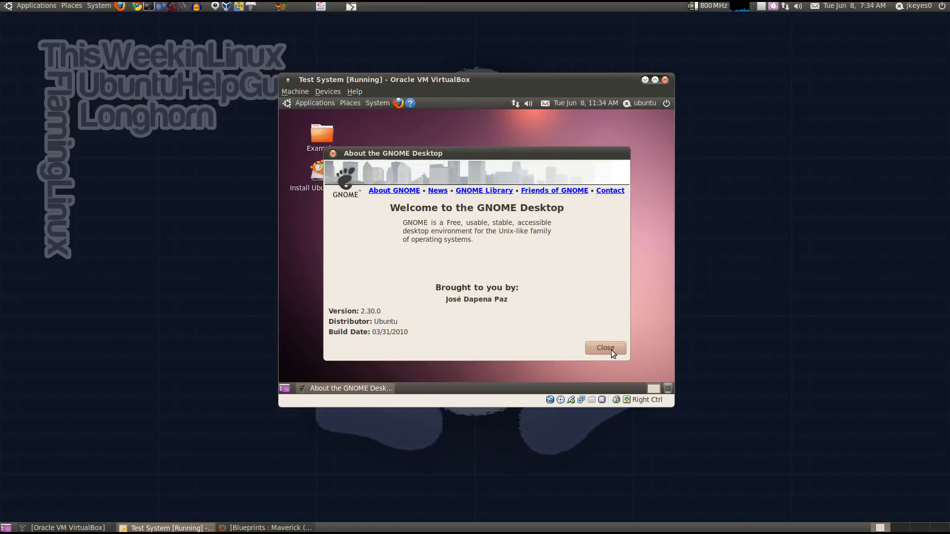
left_click(605, 347)
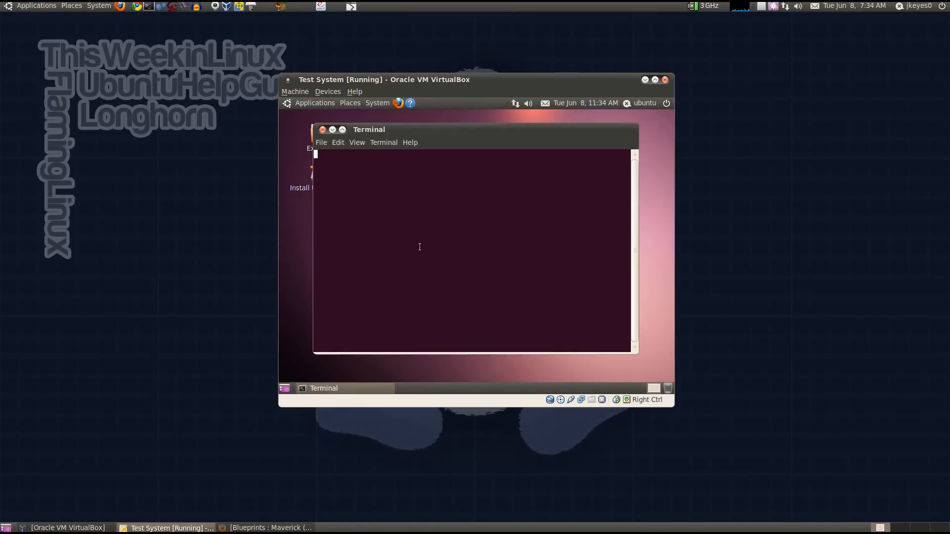
Step: Run uname -a in the guest terminal to show kernel 2.6.34-5-generic i686
type("unma")
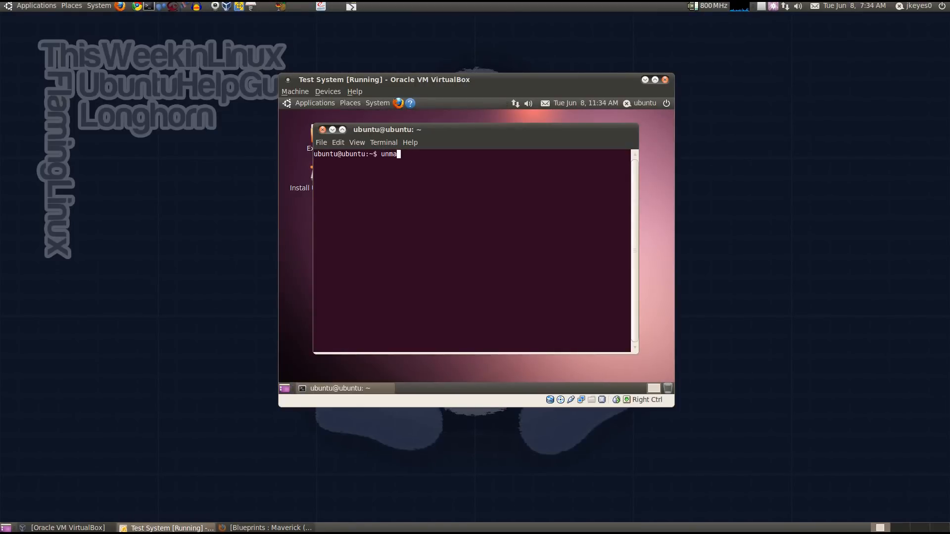
key("Return")
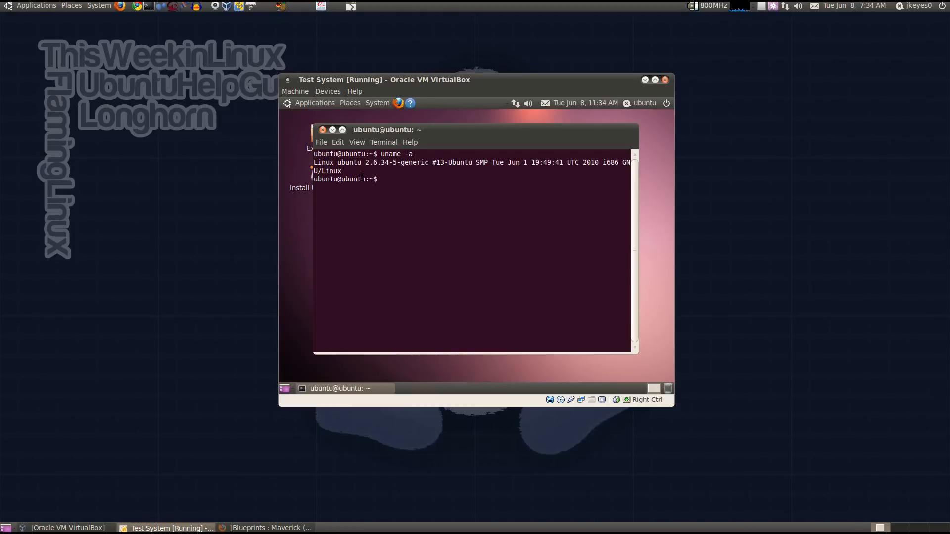